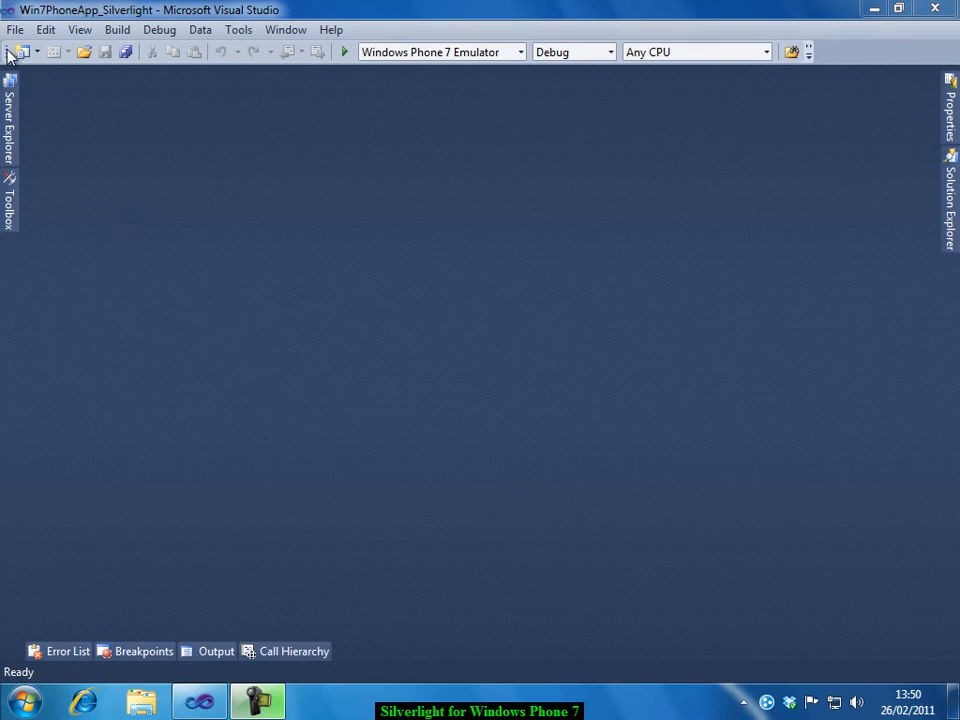
# Step: Create a C# Windows Phone Application project named Silverlight_Windoes7_App
pyautogui.click(15, 29)
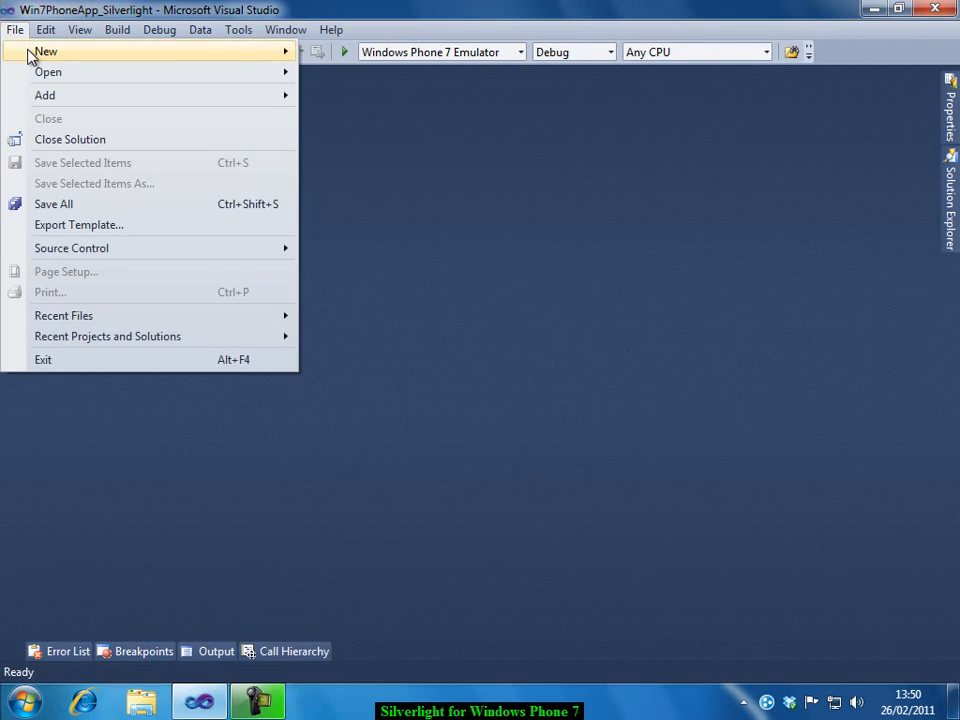
pyautogui.moveTo(45, 51)
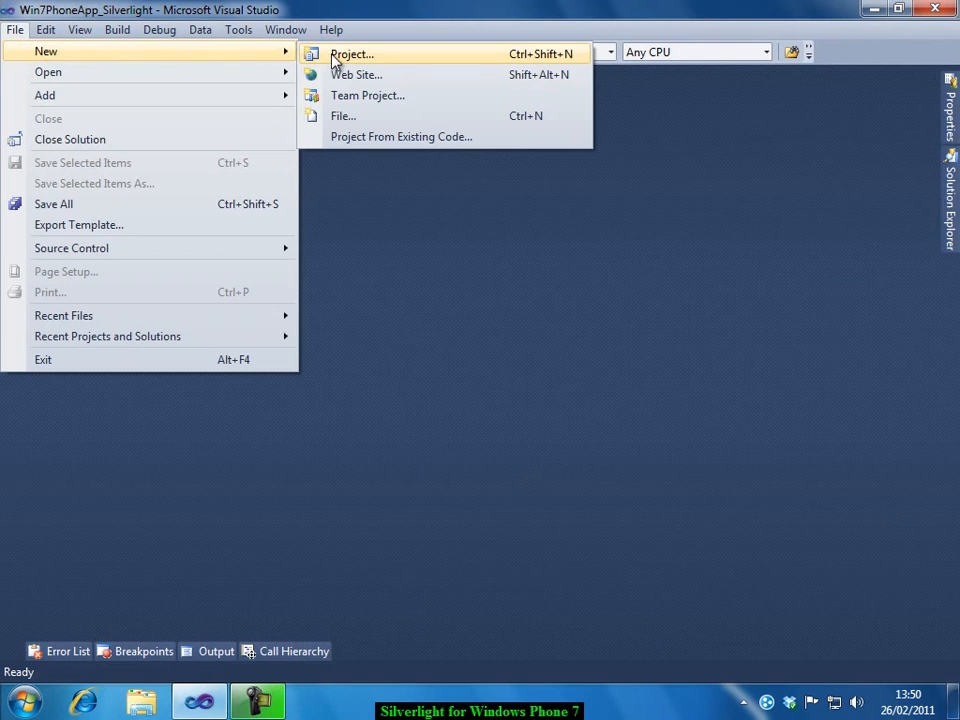
pyautogui.click(351, 54)
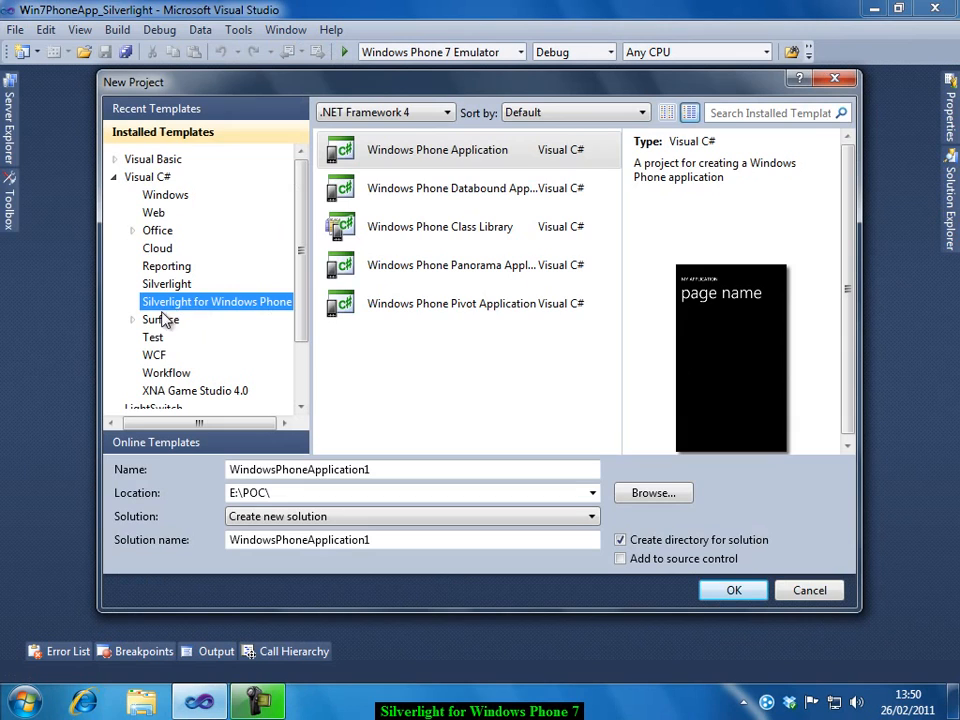
pyautogui.moveTo(278, 316)
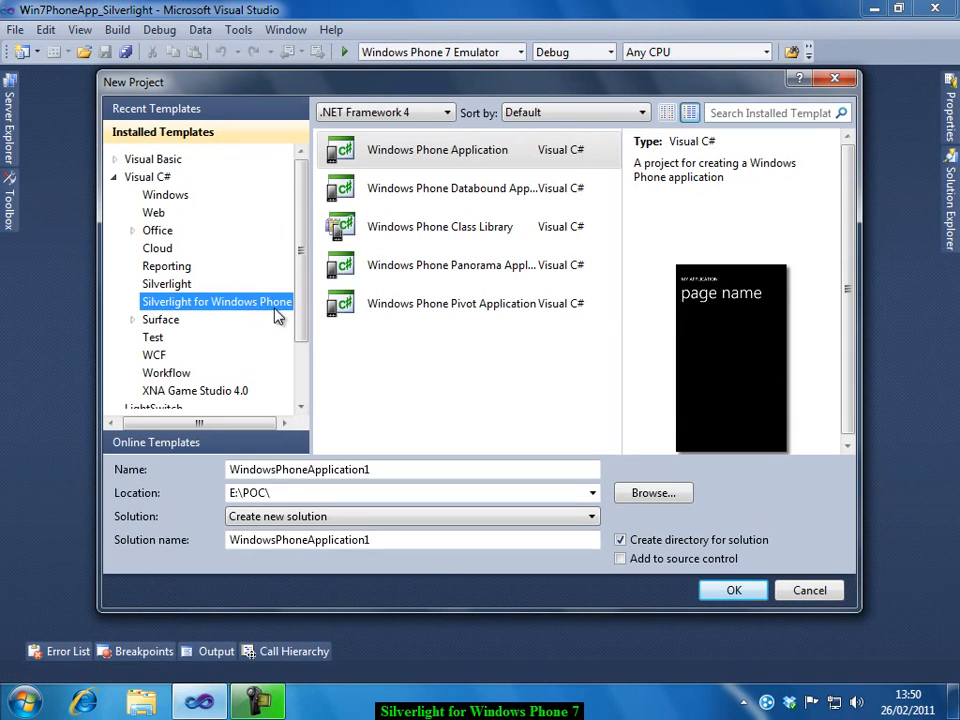
pyautogui.moveTo(280, 315)
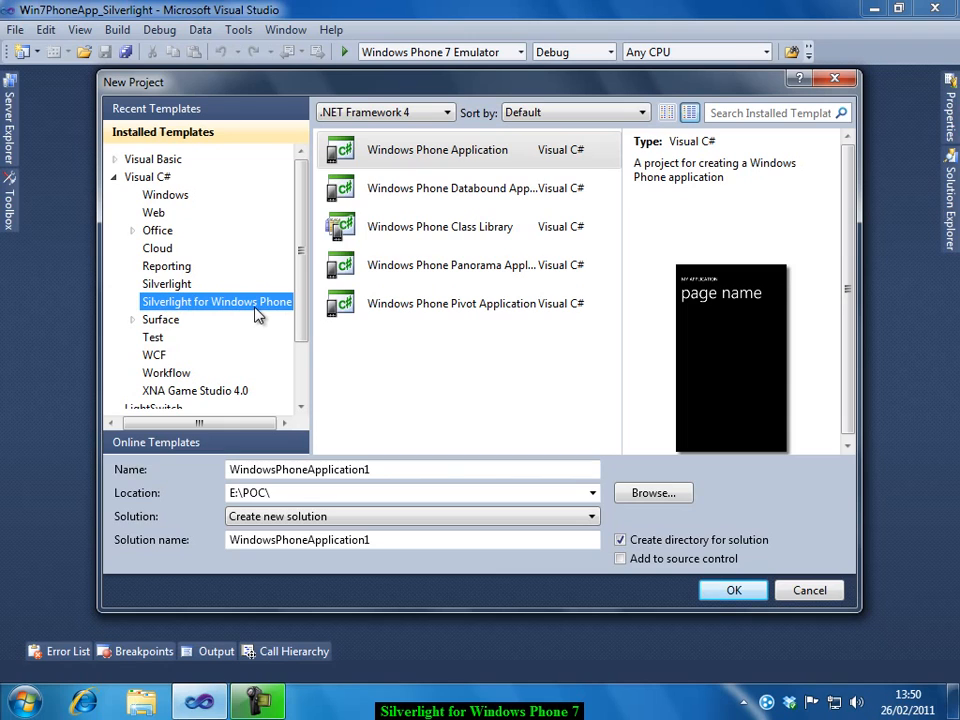
pyautogui.moveTo(310, 240)
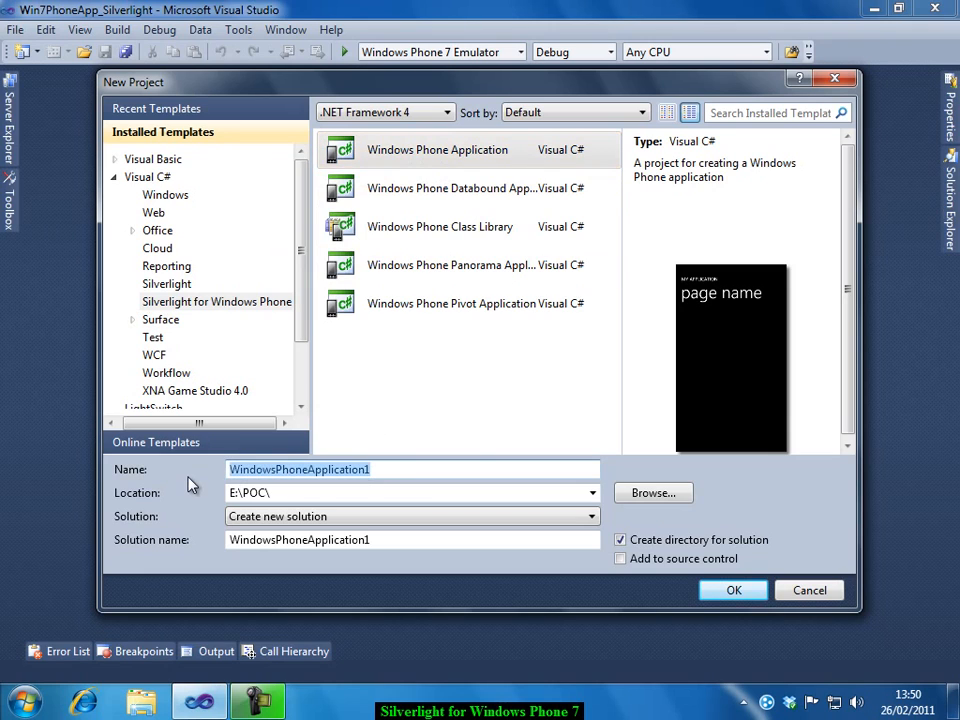
pyautogui.write('Silverlight_Windoes7')
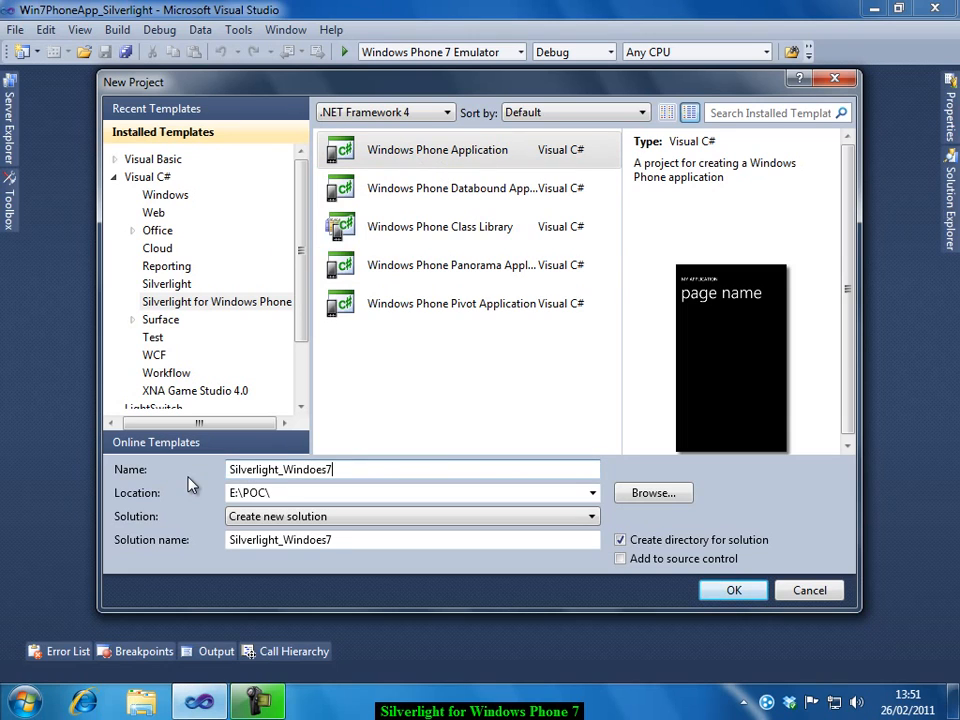
pyautogui.write('_App')
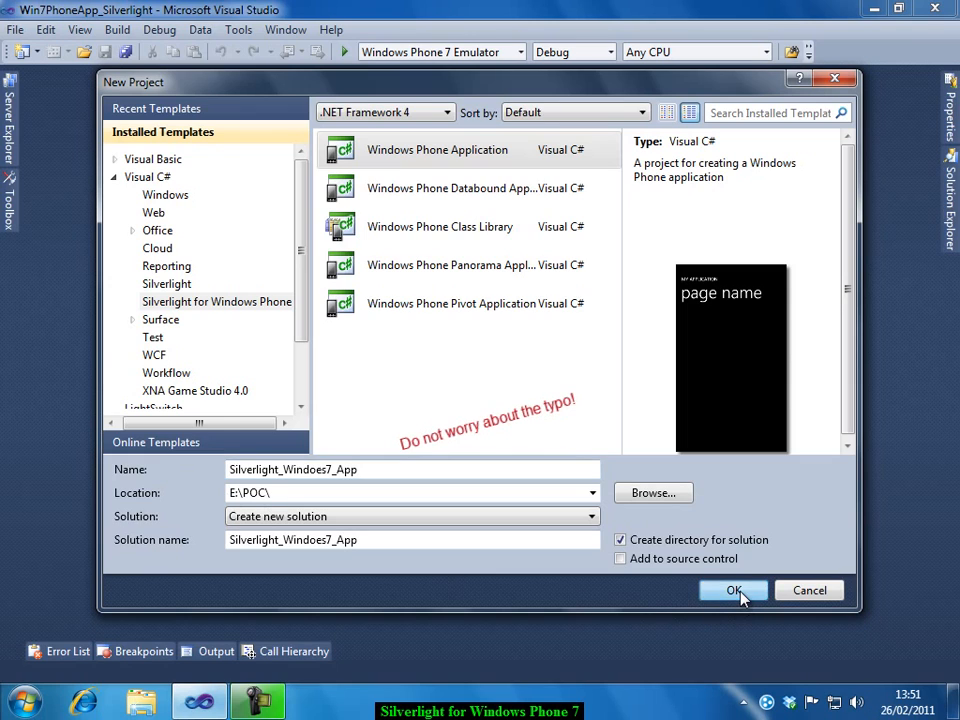
pyautogui.click(734, 590)
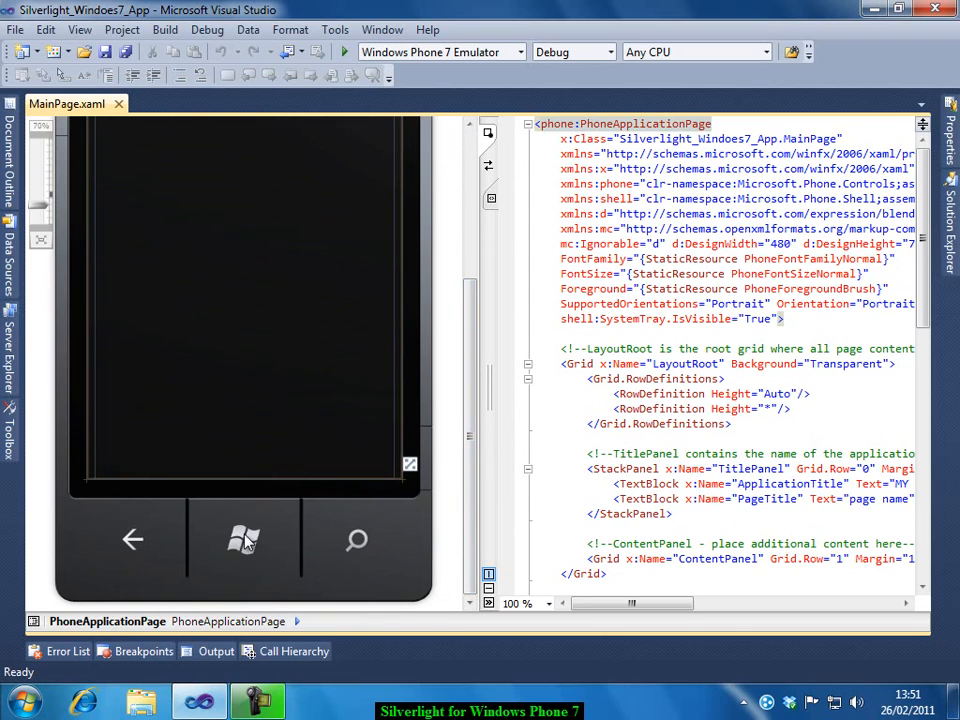
pyautogui.moveTo(150, 590)
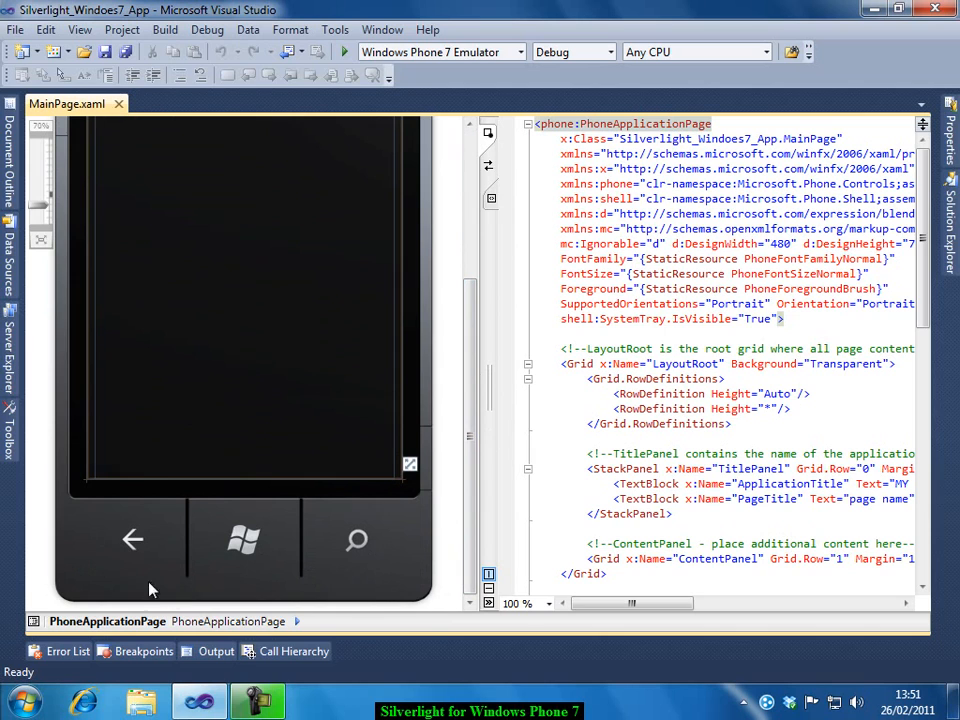
pyautogui.moveTo(485, 473)
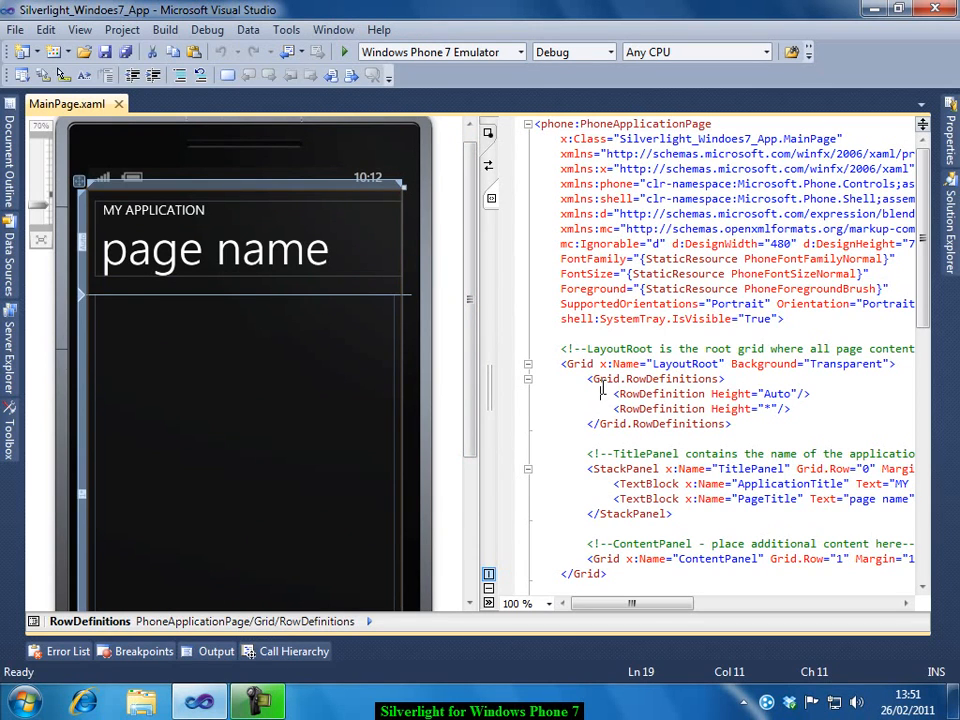
pyautogui.moveTo(640, 408)
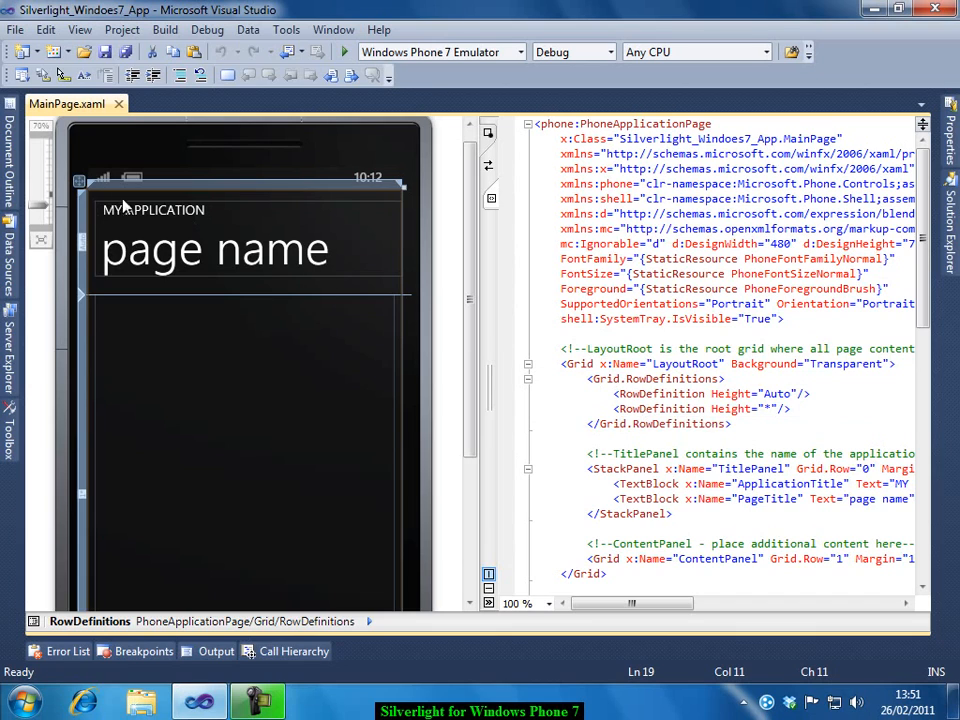
# Step: Set ApplicationTitle to FIRST APPLICATION and PageTitle to Registration in the XAML
pyautogui.click(153, 210)
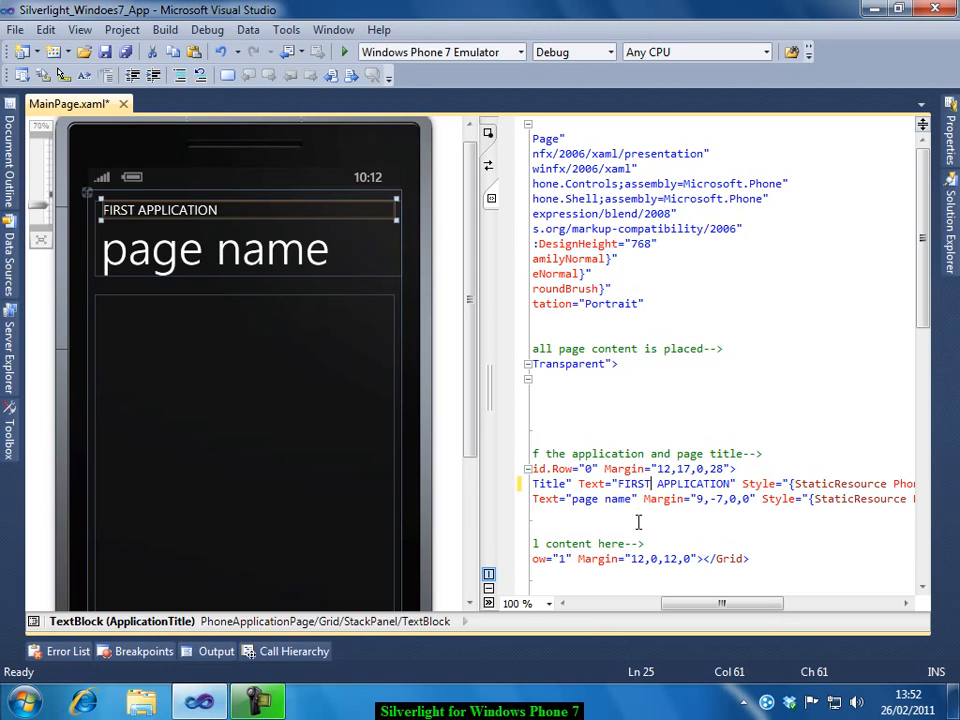
pyautogui.doubleClick(585, 499)
pyautogui.write('Registratio')
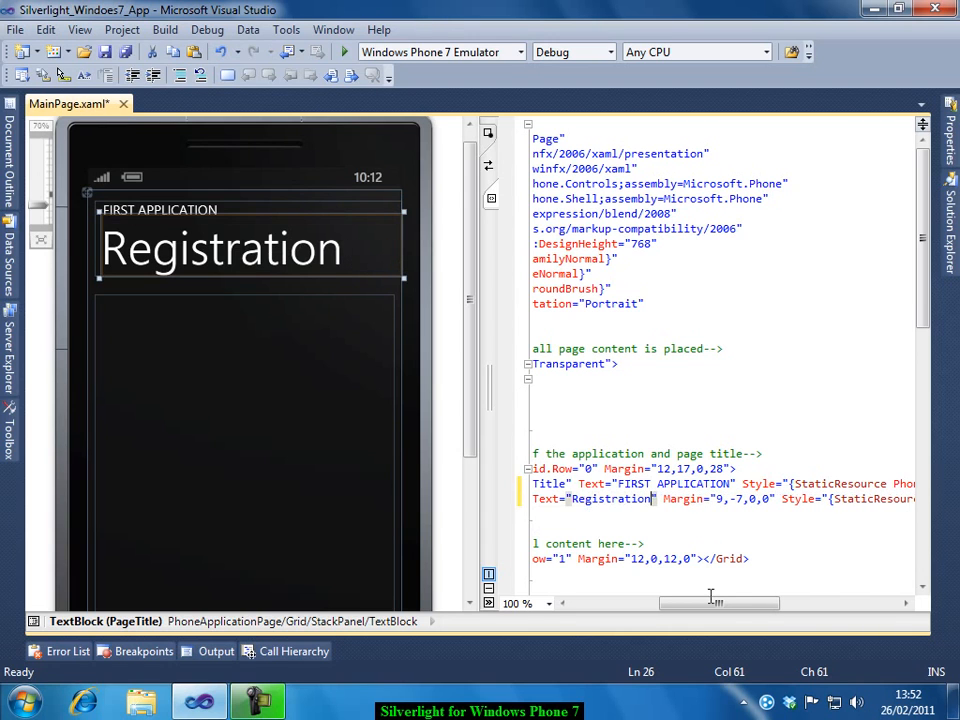
pyautogui.hscroll(-3)
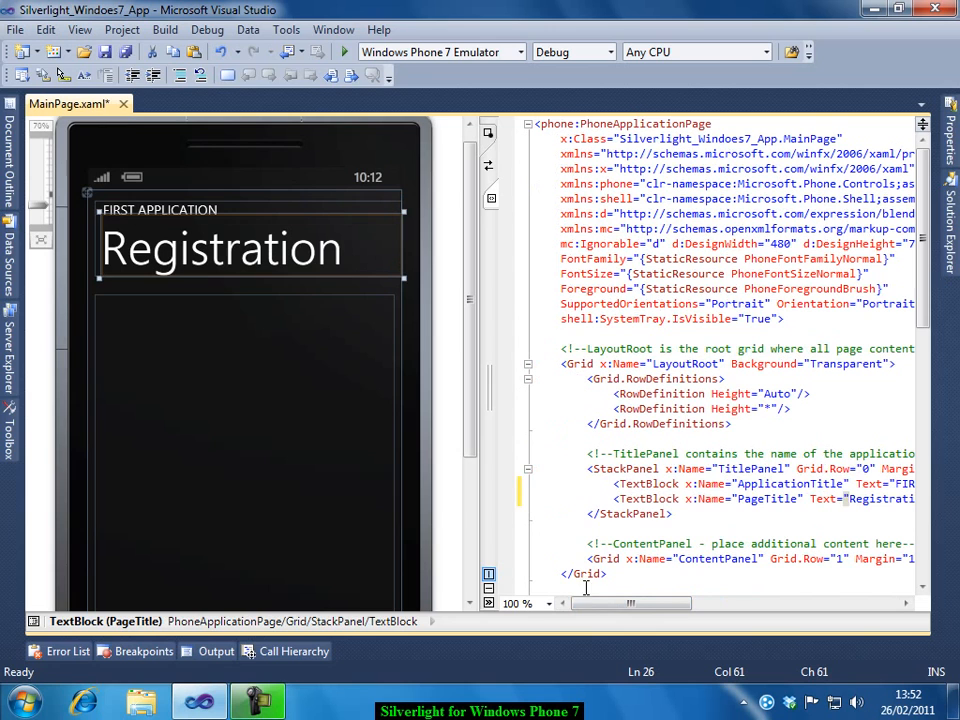
pyautogui.scroll(-3)
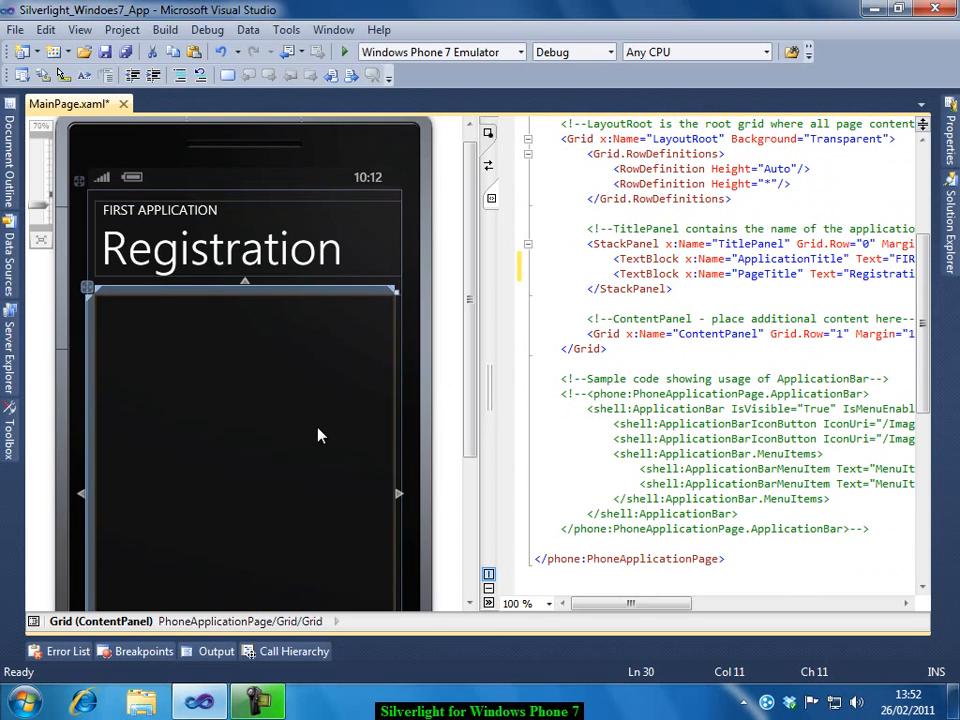
pyautogui.moveTo(247, 374)
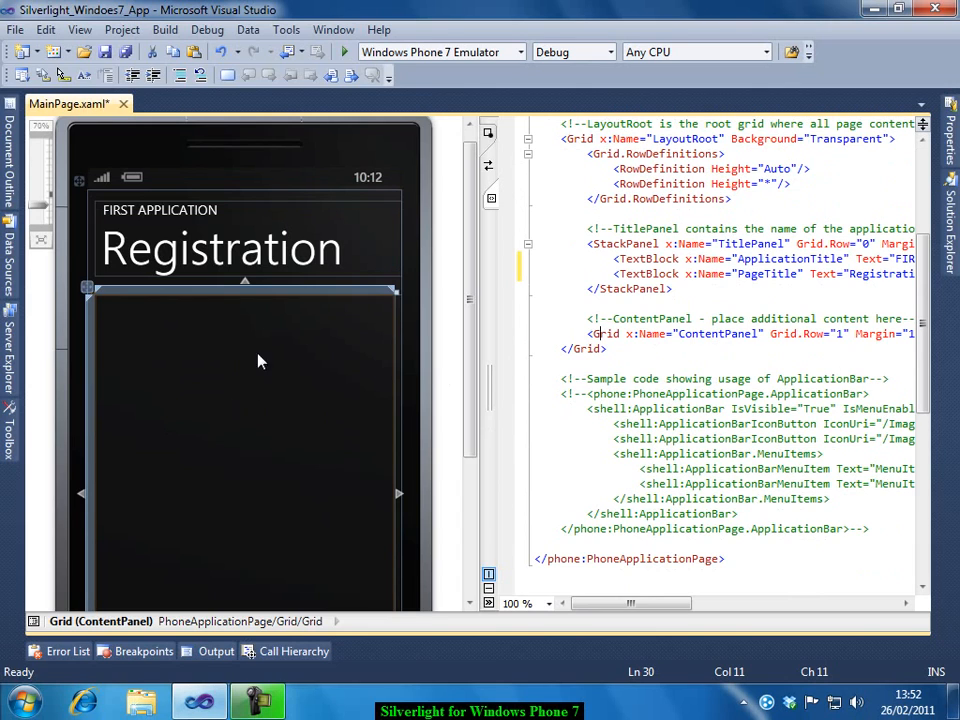
pyautogui.moveTo(618, 615)
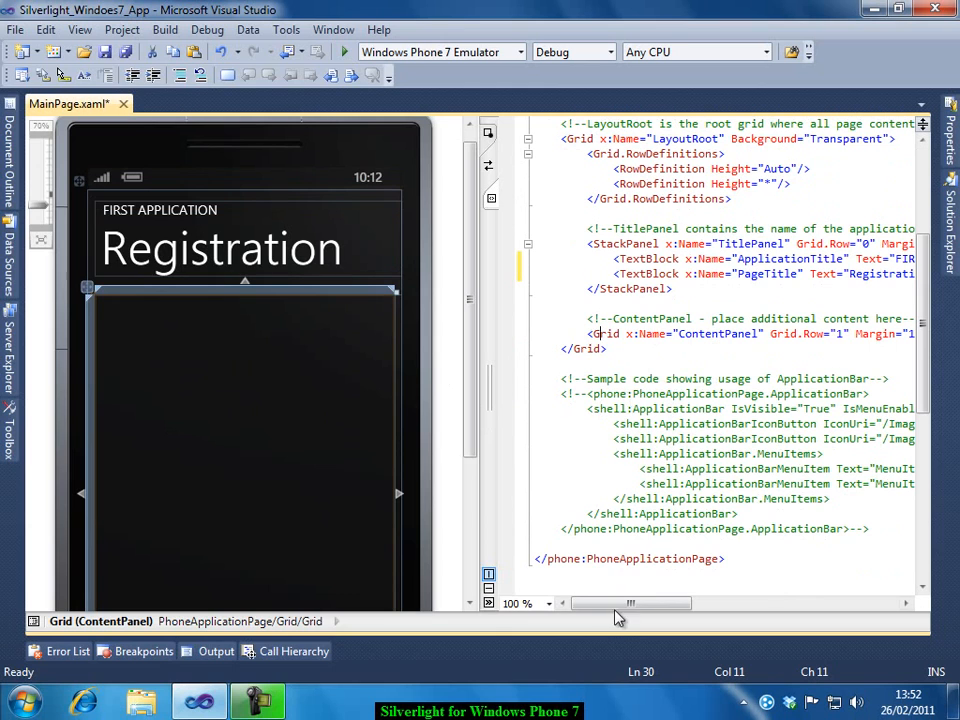
# Step: Add a 'First Name' TextBlock and a txtFirstName TextBox of width 250 to the StackPanel
pyautogui.moveTo(615, 603); pyautogui.dragTo(693, 603)
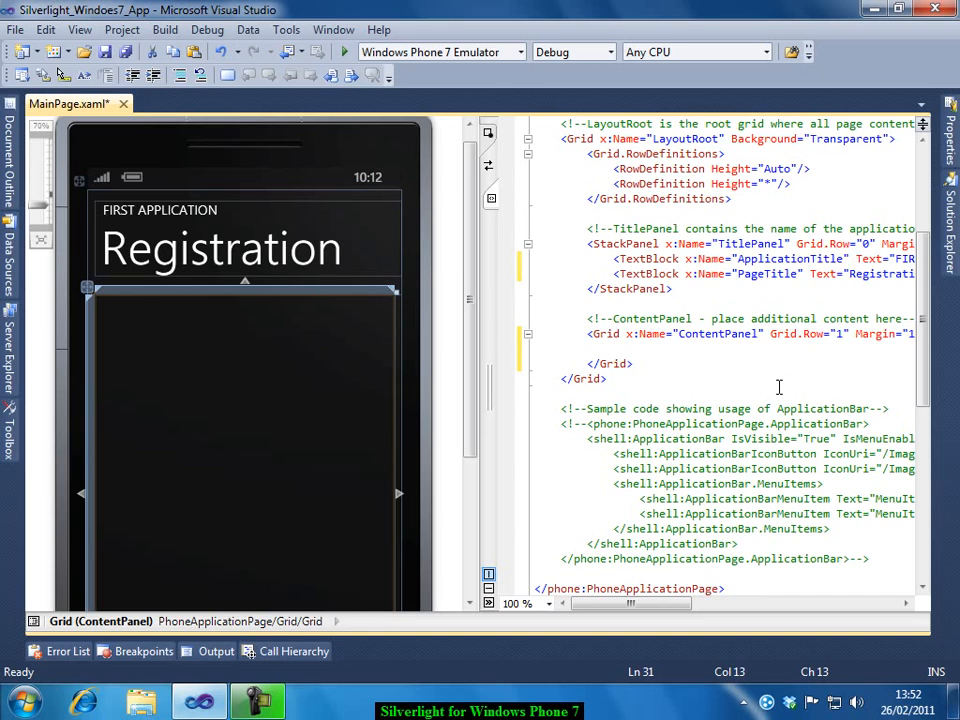
pyautogui.write('st')
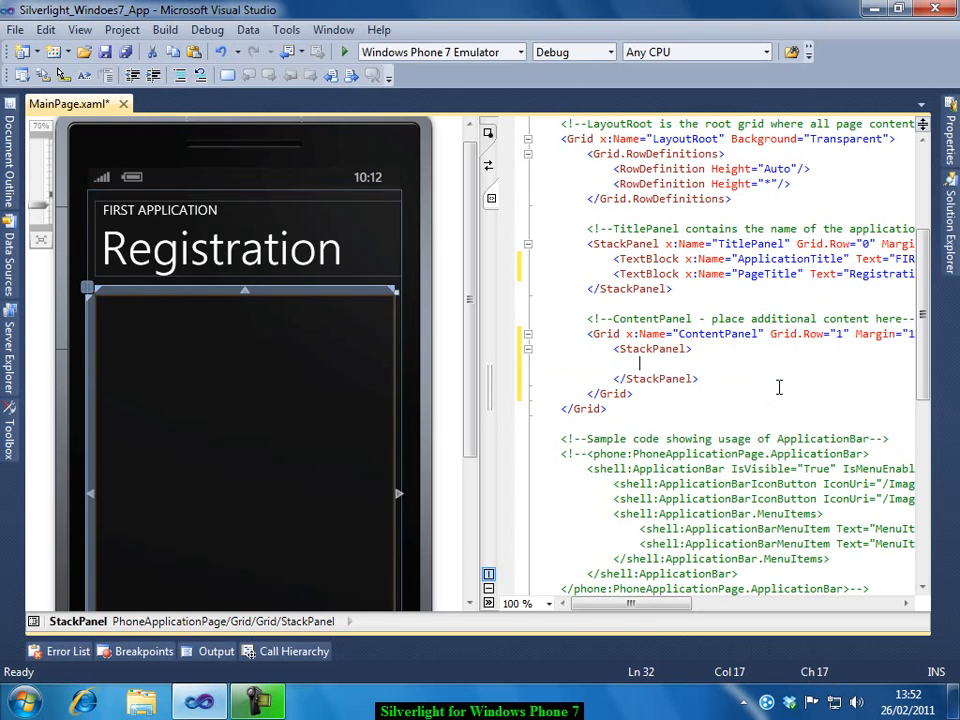
pyautogui.write('tex')
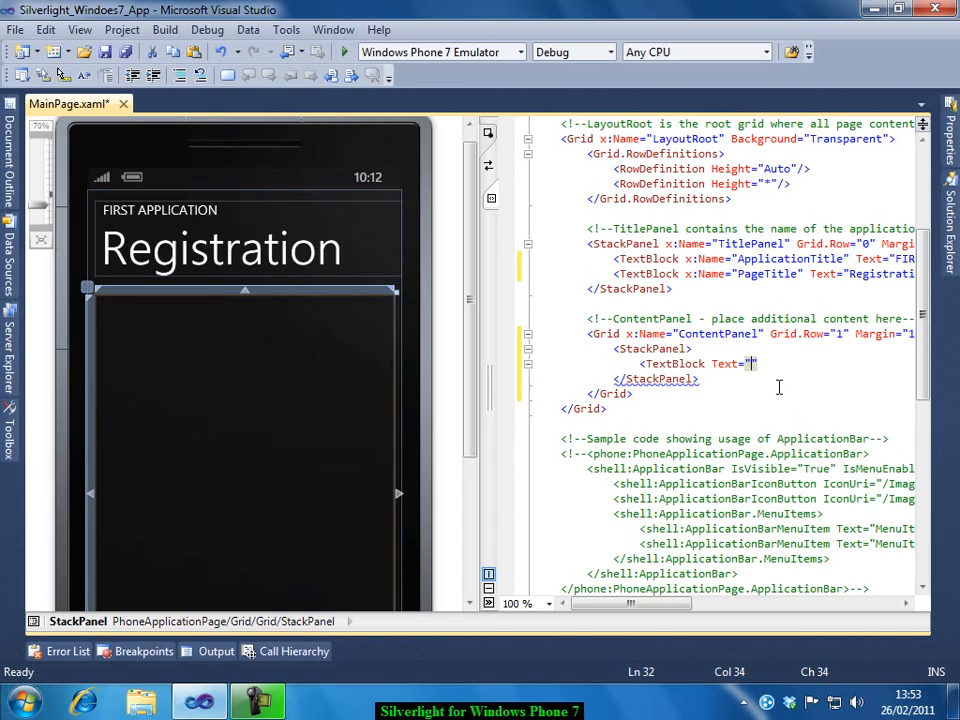
pyautogui.write('First Name')
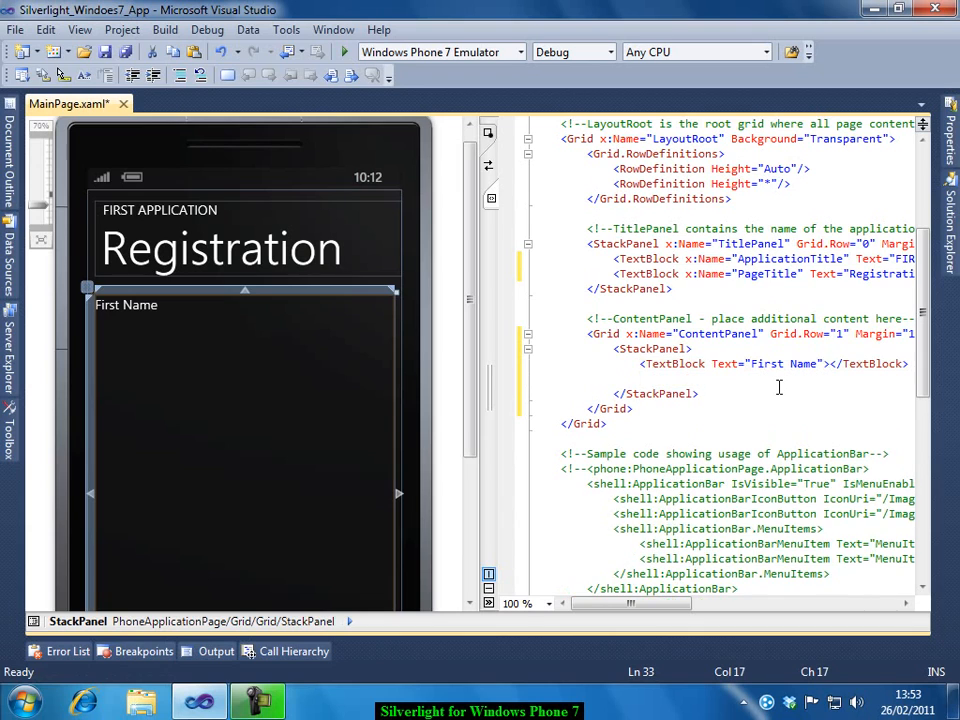
pyautogui.write('<tex')
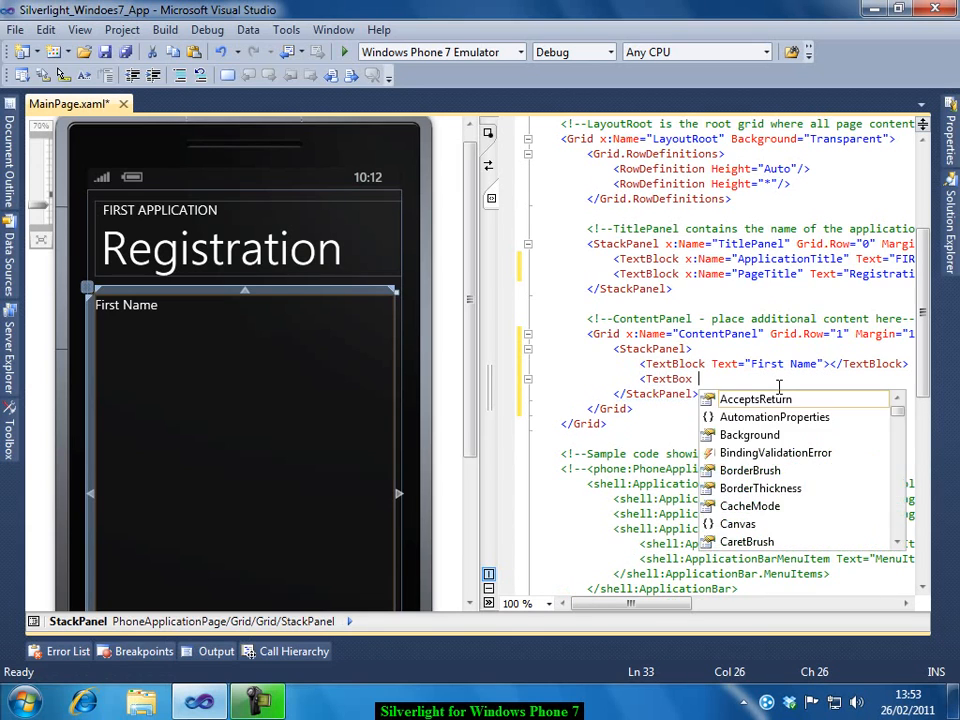
pyautogui.write('ne')
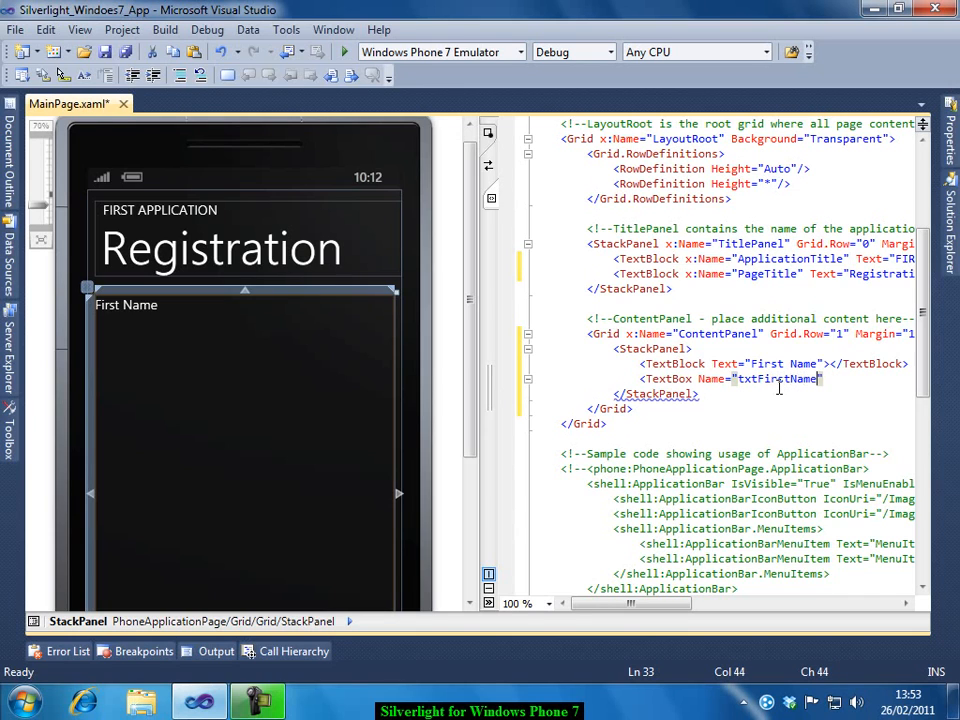
pyautogui.write('wit')
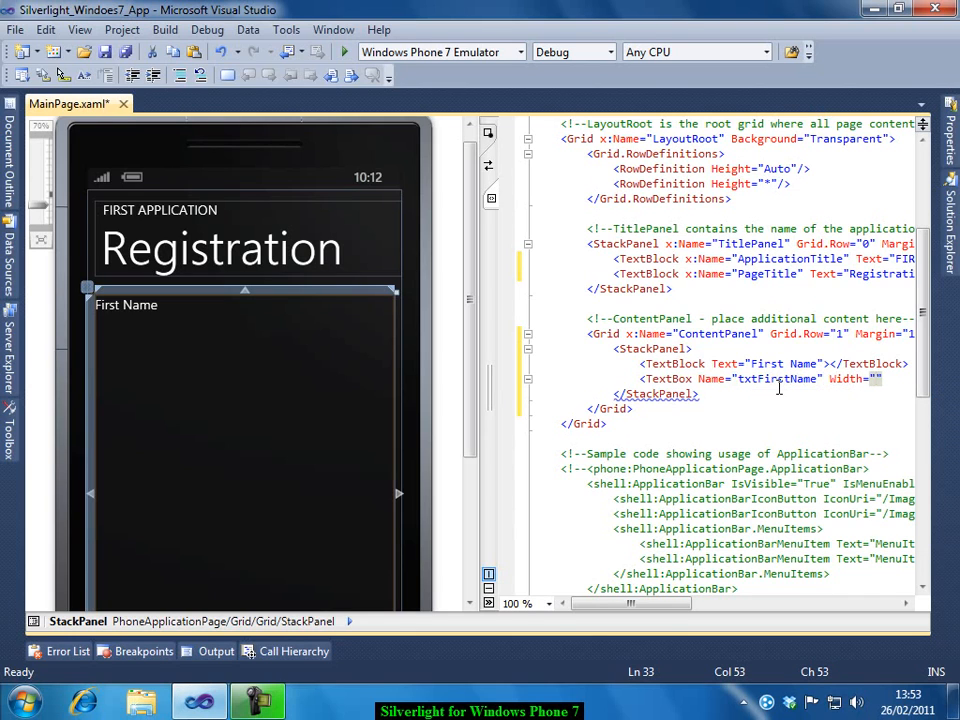
pyautogui.write('250')
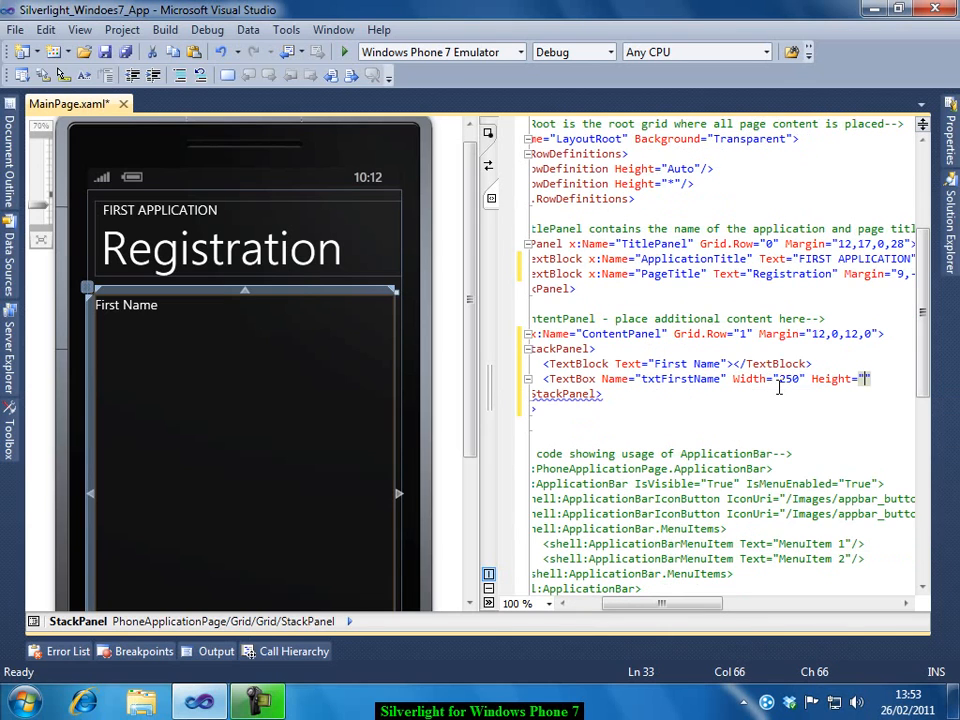
pyautogui.write('75')
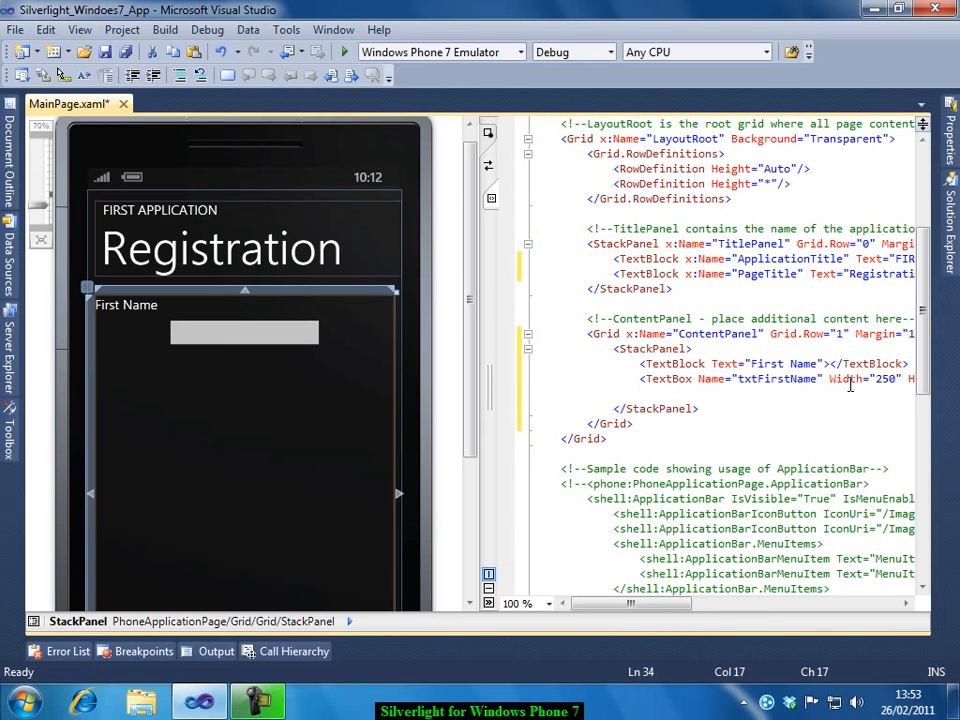
pyautogui.write('<TextBlock Text="')
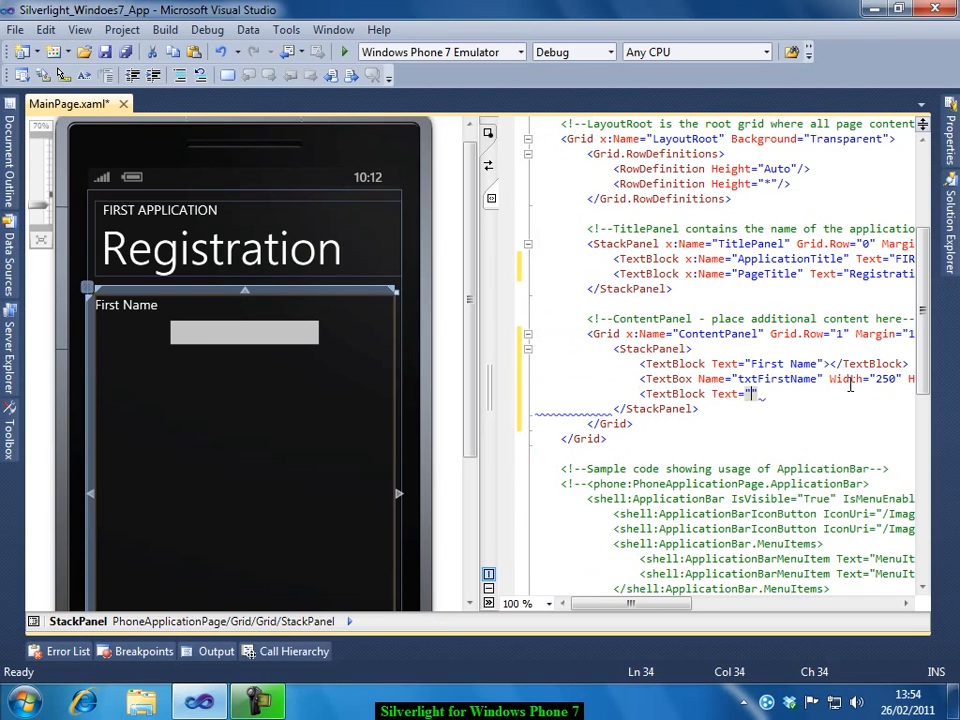
# Step: Add a 'Last Name' TextBlock and a txtLastName TextBox with height 60
pyautogui.write('La')
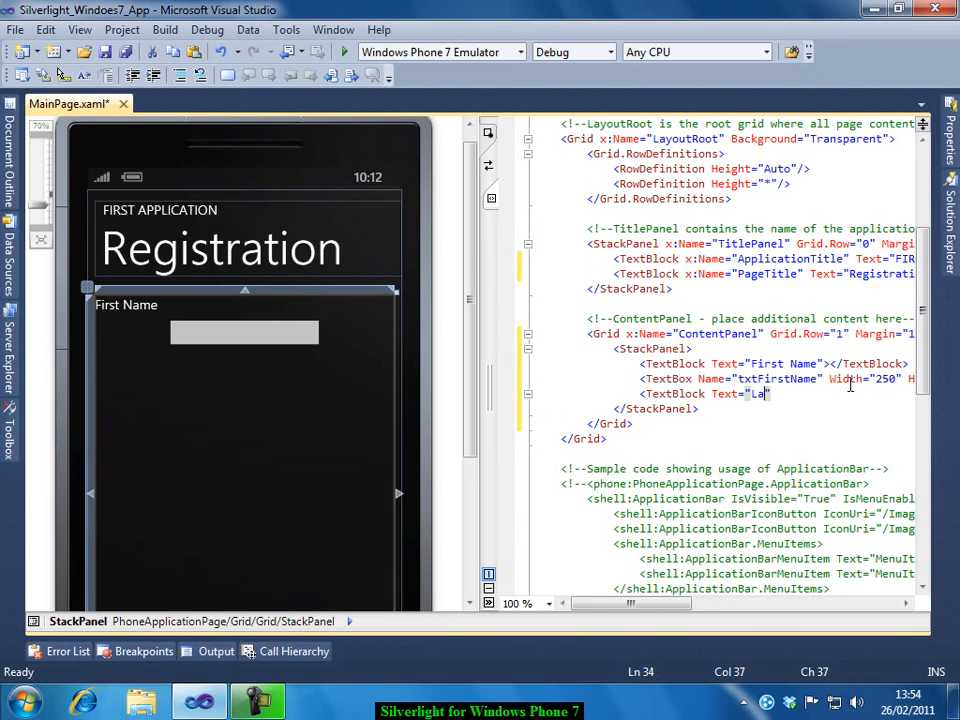
pyautogui.write('t Name')
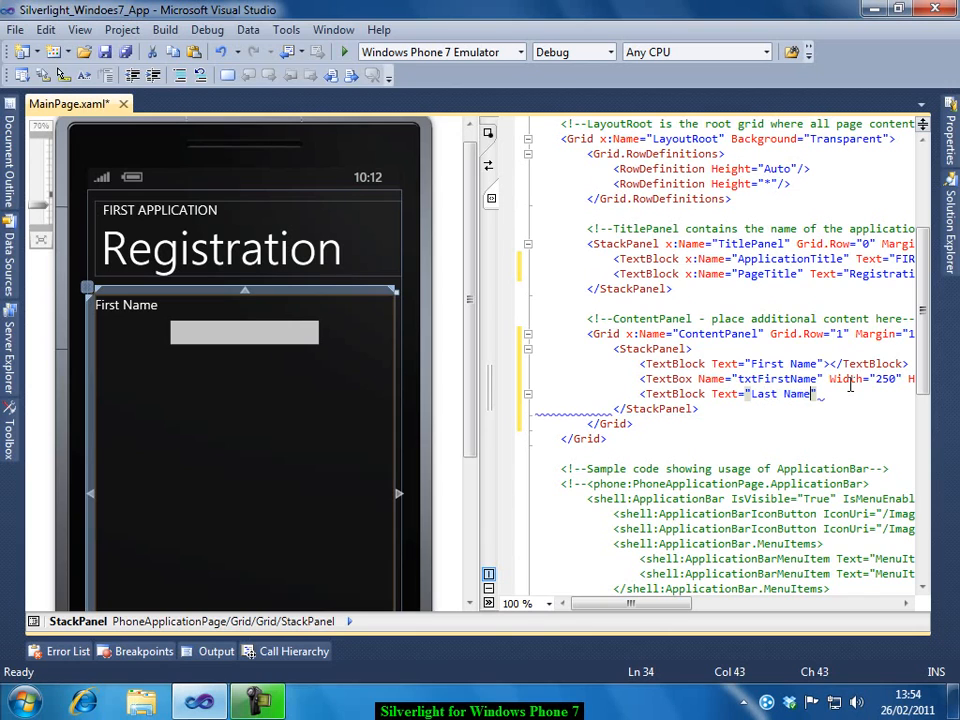
pyautogui.write('></TextBlock>')
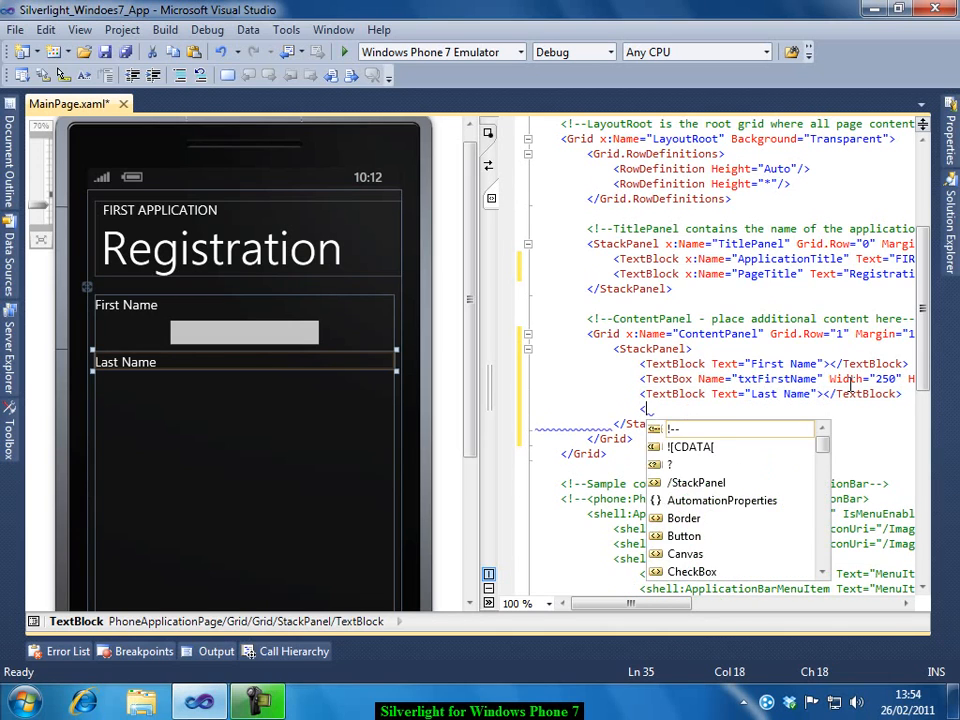
pyautogui.write('text')
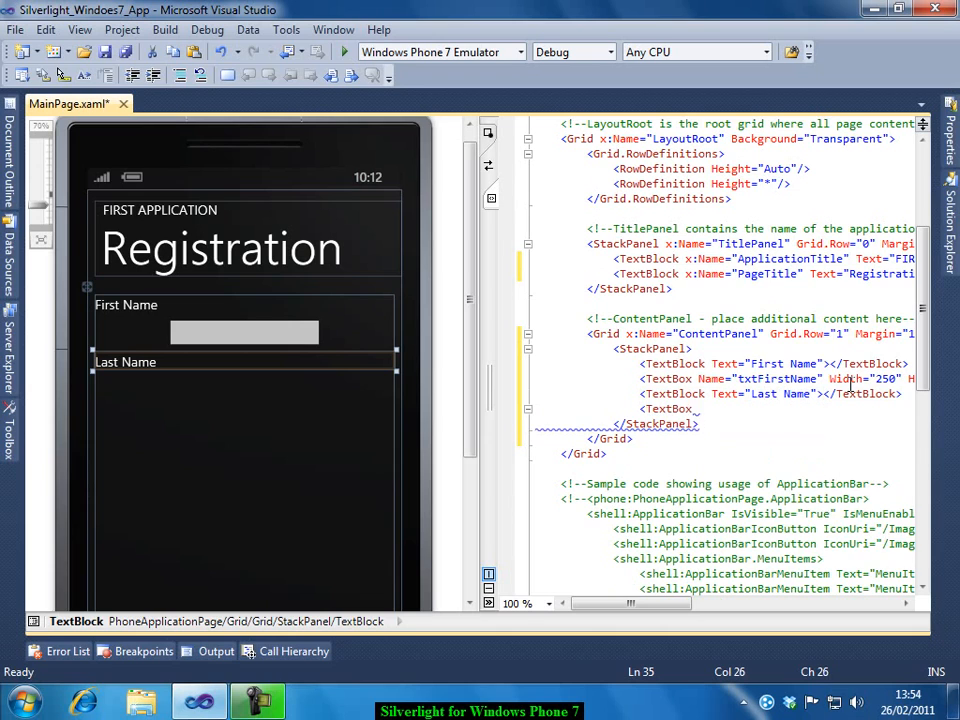
pyautogui.write('n')
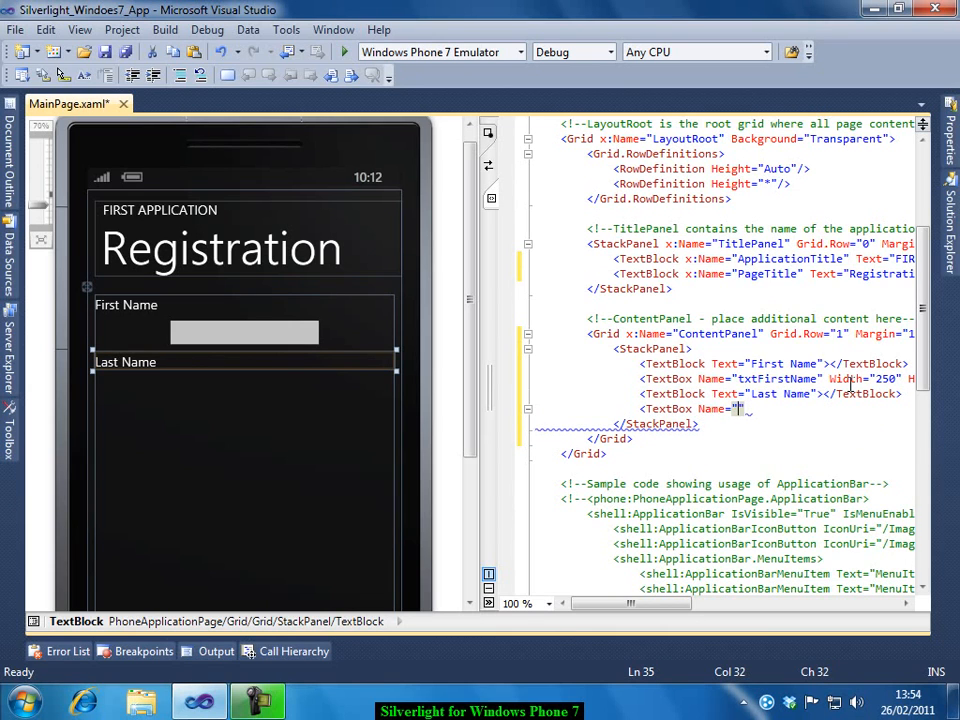
pyautogui.write('txtLas')
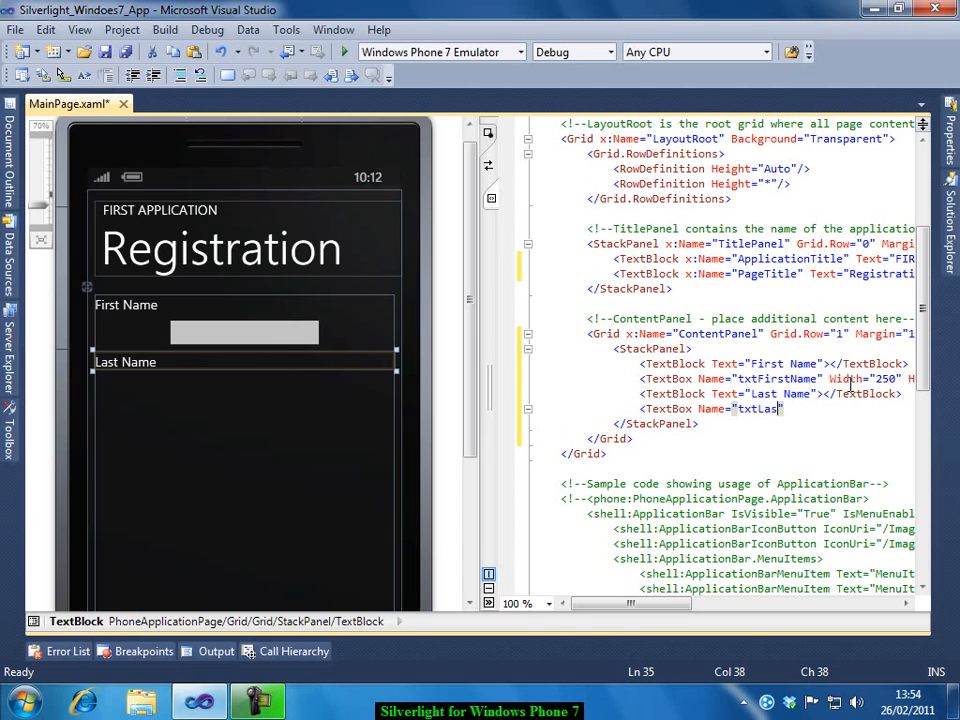
pyautogui.write('tNa')
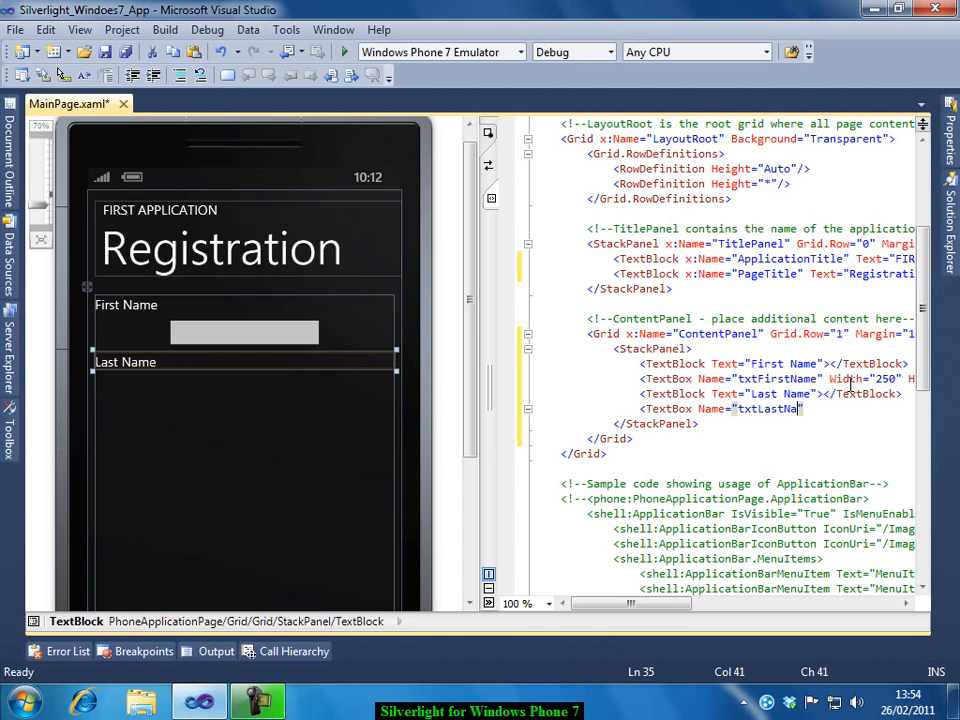
pyautogui.write('">')
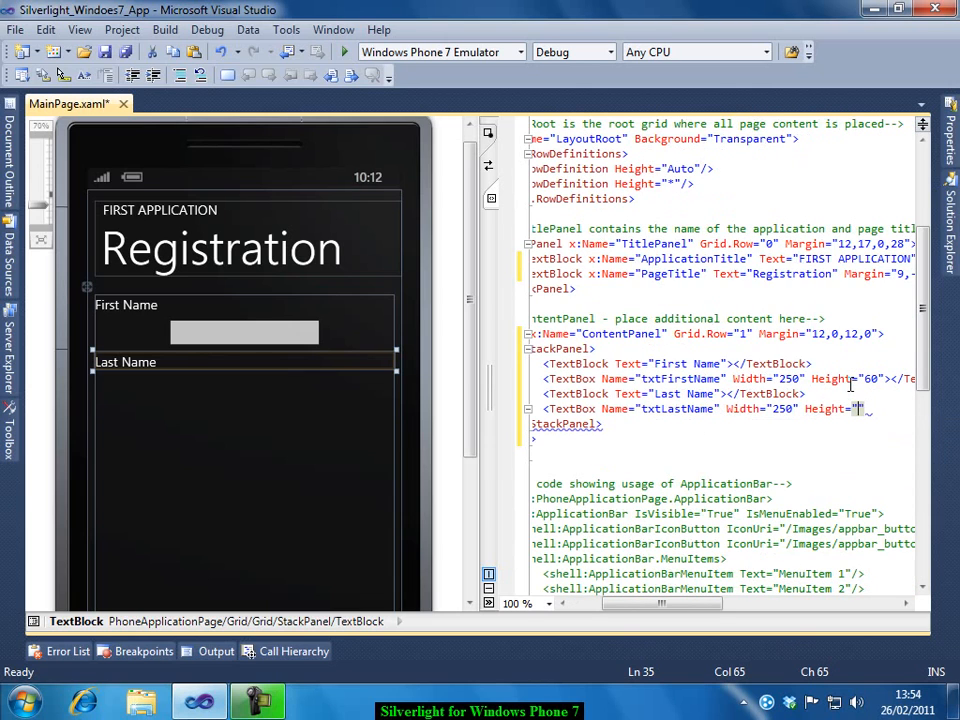
pyautogui.write('60')
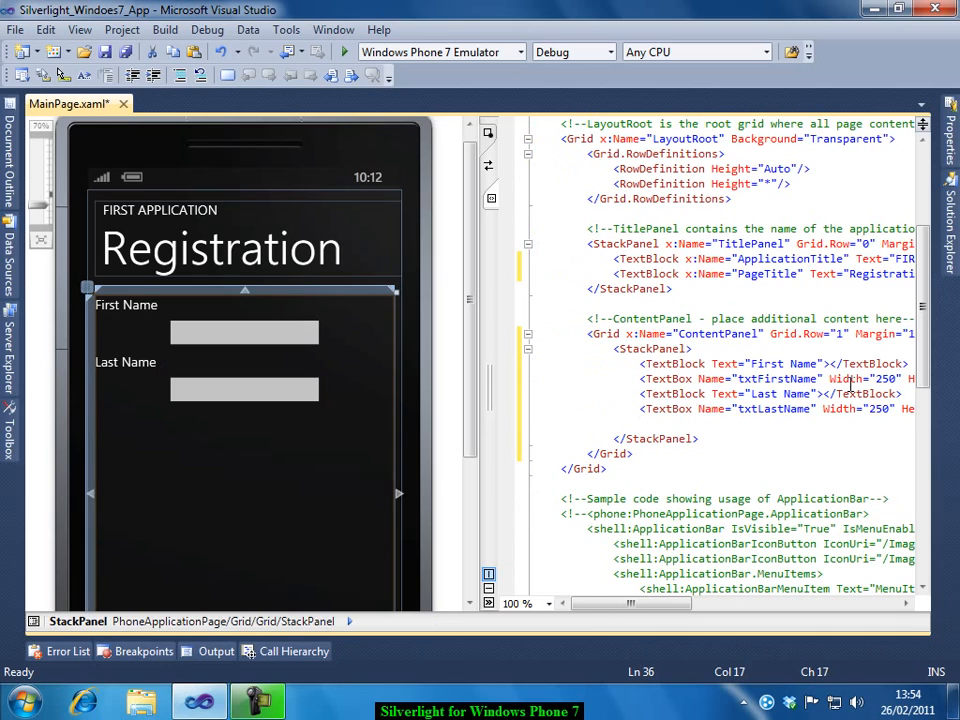
pyautogui.write('<bu')
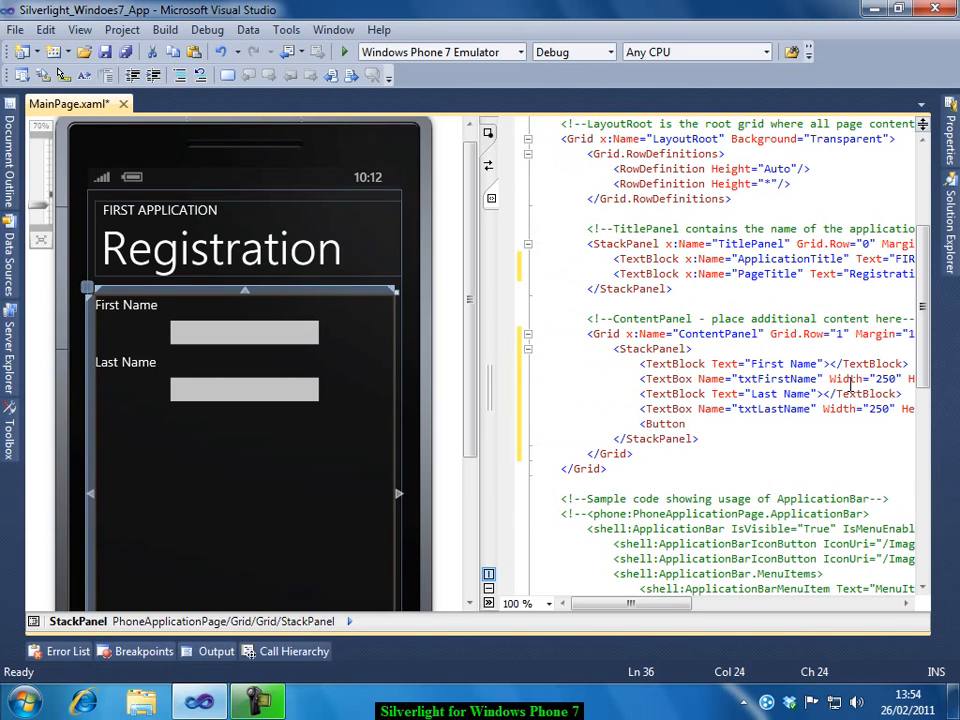
# Step: Add a Button with Content 'Register' named btnRegister after the last name box
pyautogui.write('con')
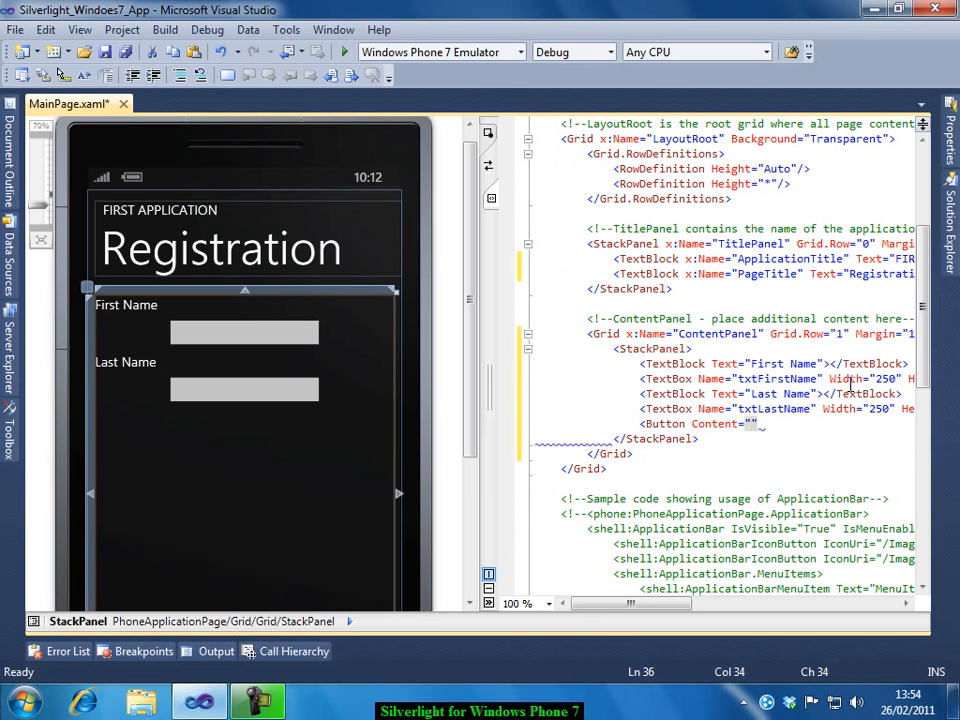
pyautogui.write('Register')
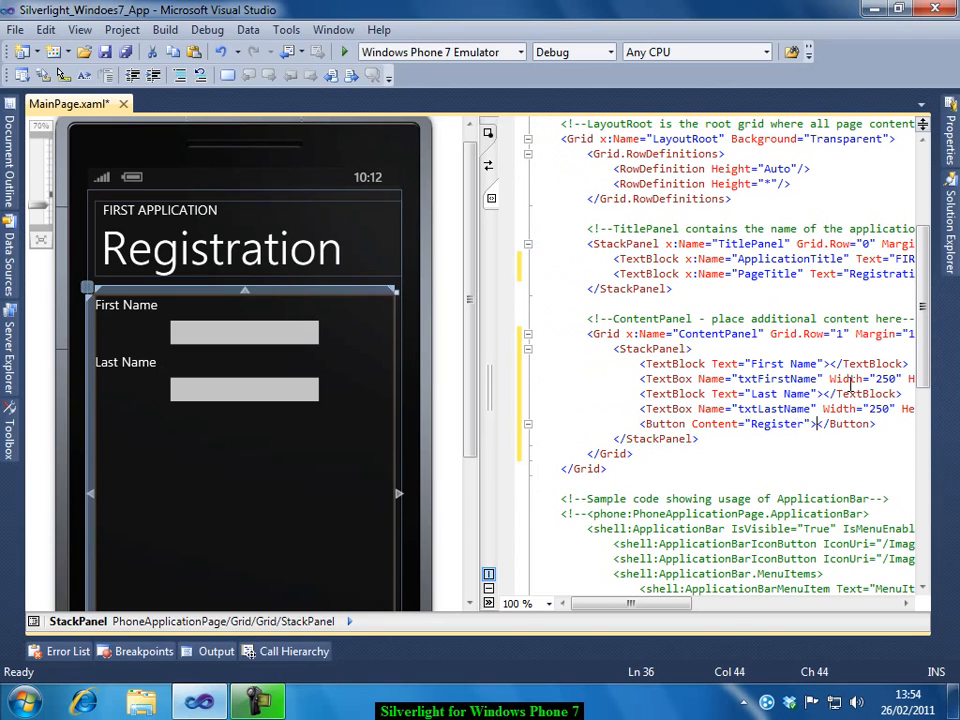
pyautogui.click(660, 423)
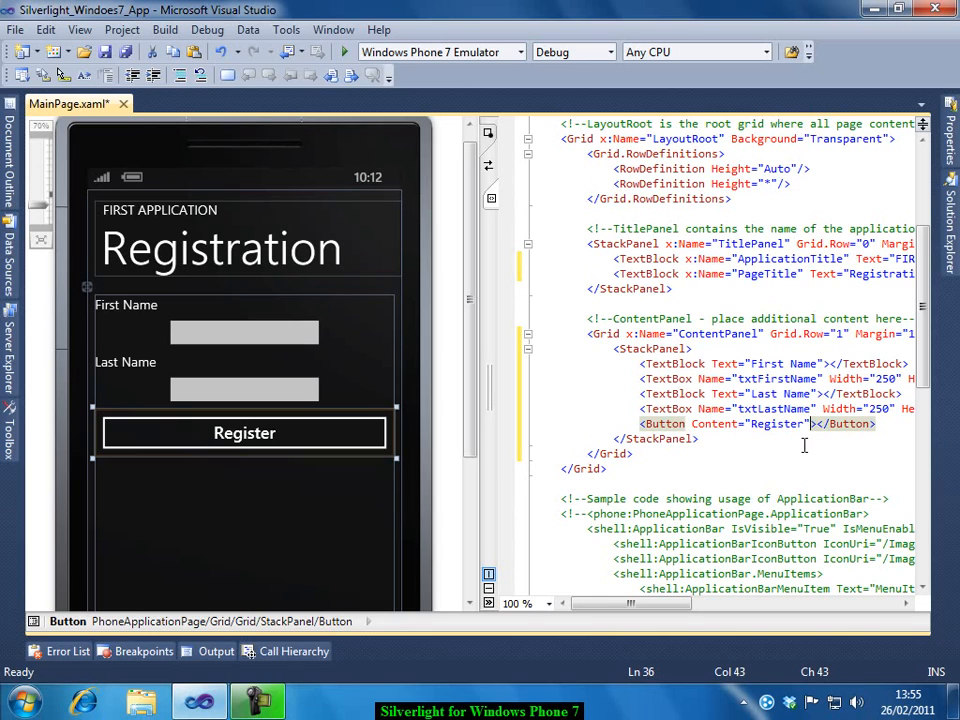
pyautogui.write('na')
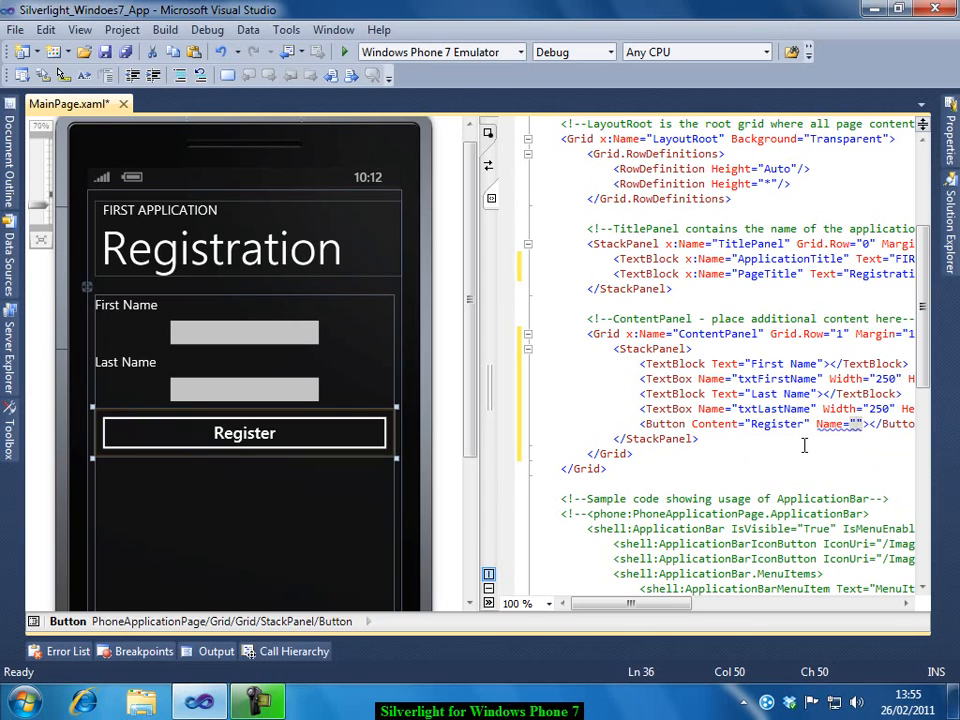
pyautogui.write('btnRegis')
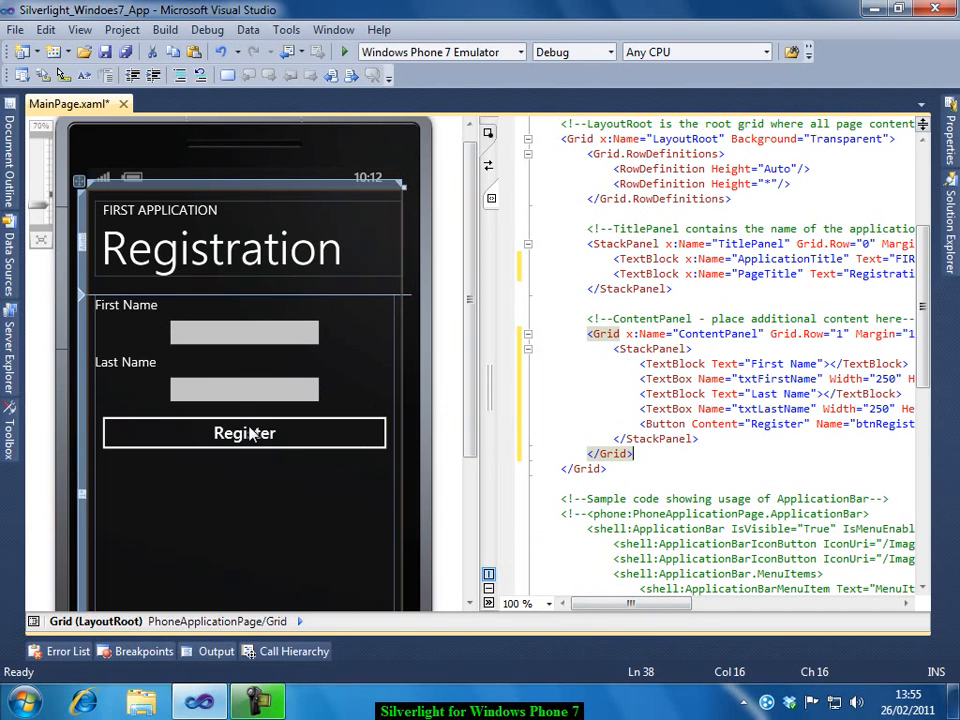
# Step: Generate btnRegister_Click in MainPage.xaml.cs from the designer's Register button
pyautogui.click(244, 432)
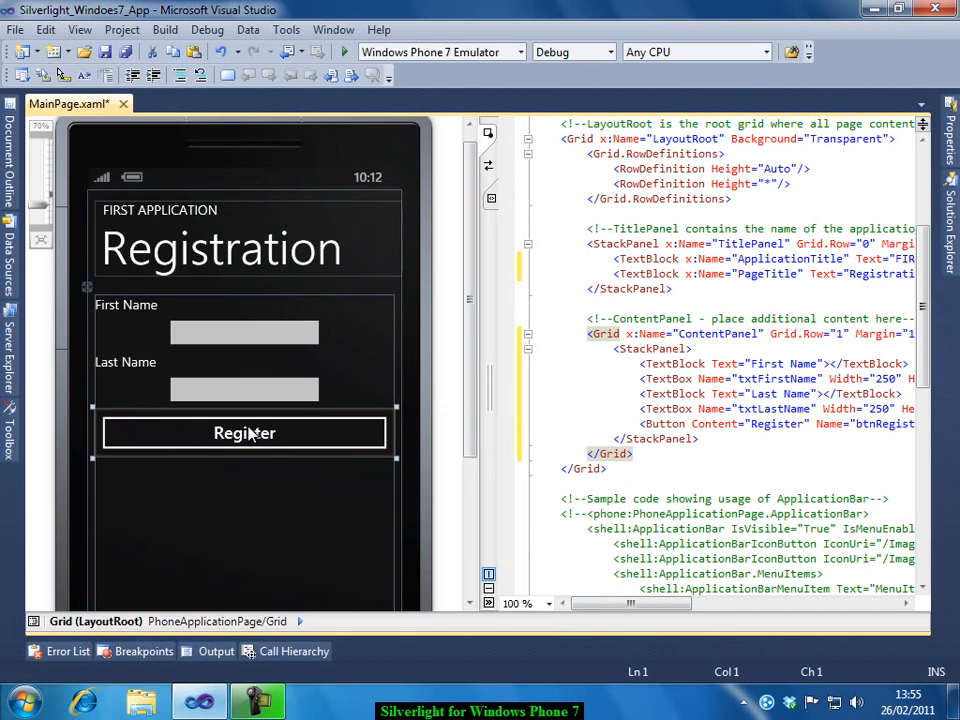
pyautogui.doubleClick(244, 432)
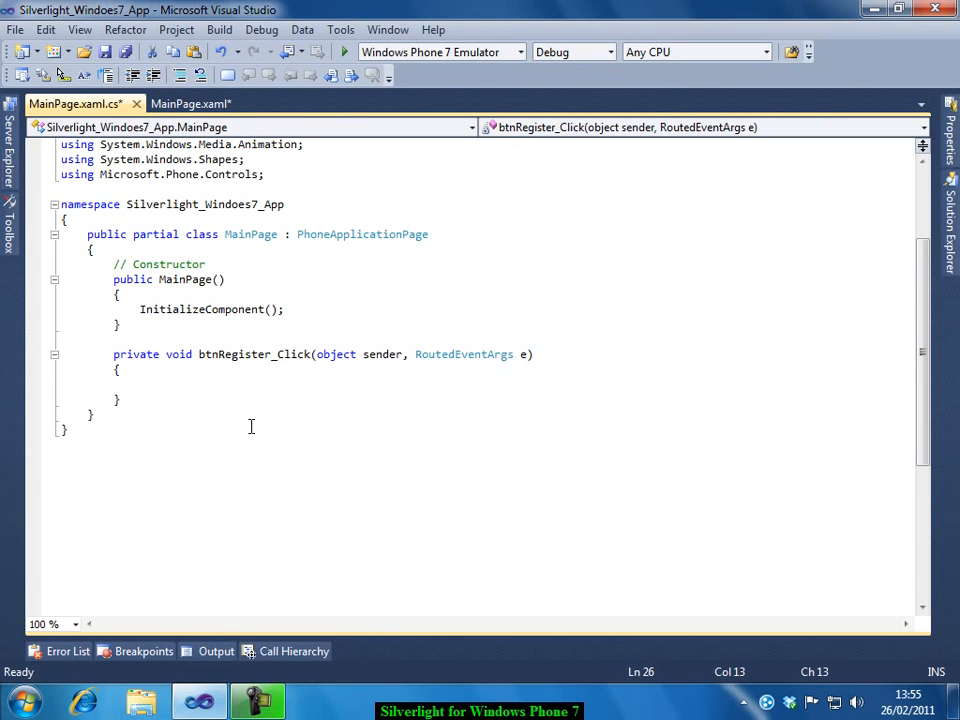
# Step: Write MessageBox.Show("Hi " + txtFirstName.Text + " " + txtLastName.Text in the handler
pyautogui.write('n')
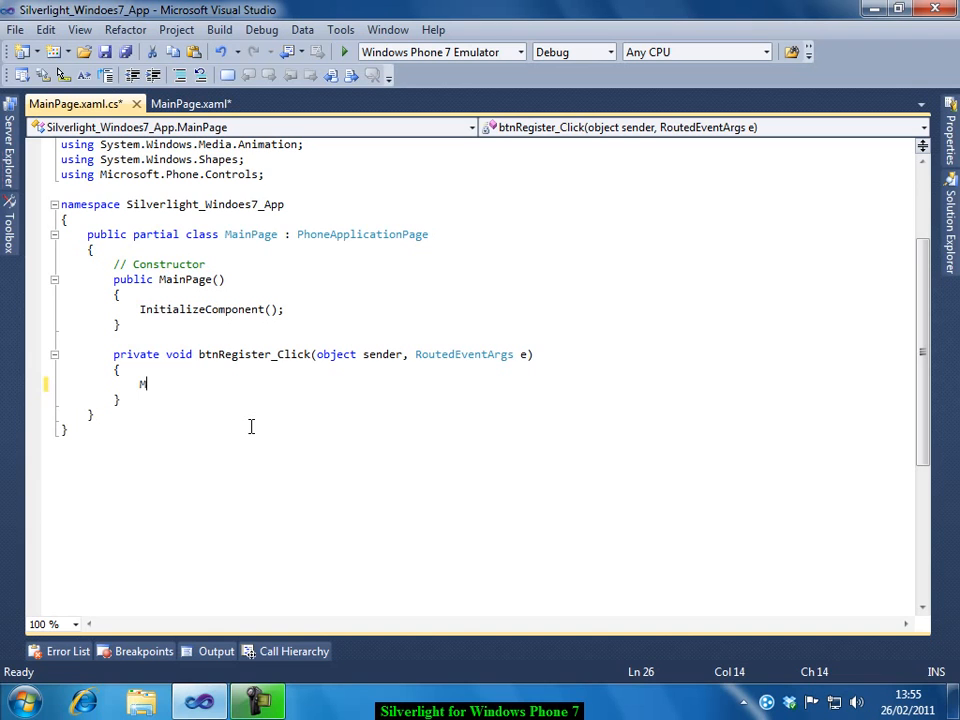
pyautogui.write('essageBox.s')
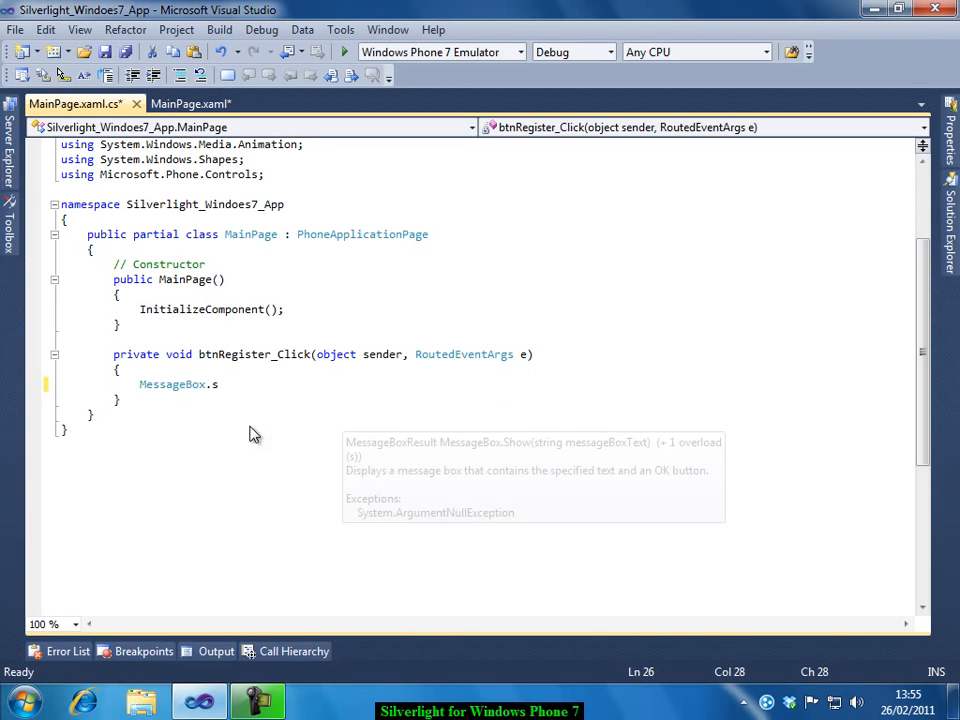
pyautogui.write('how("')
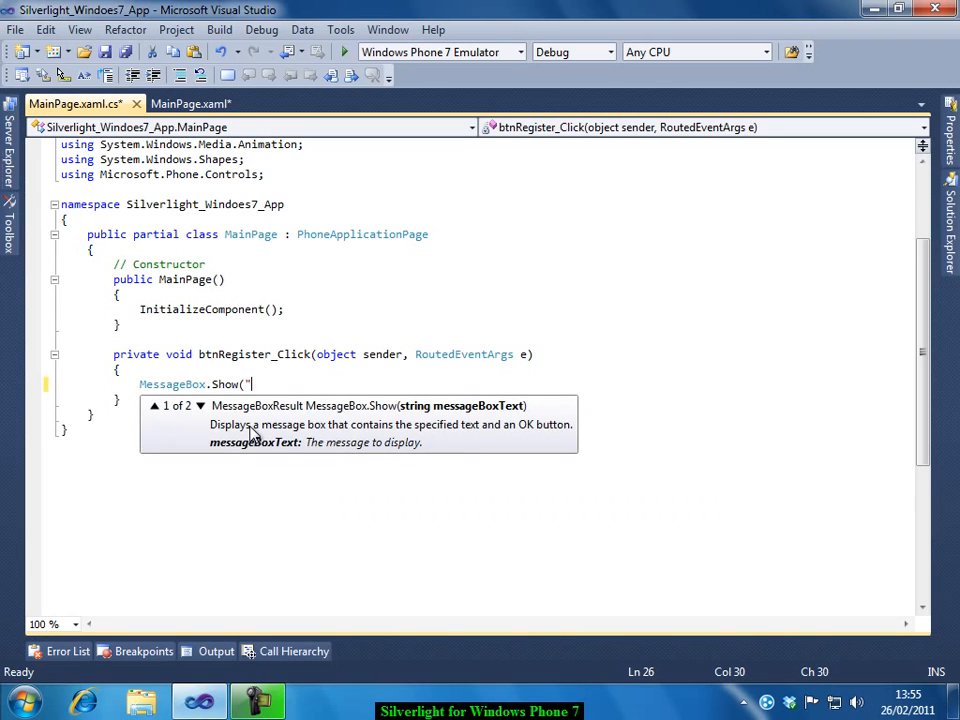
pyautogui.write('Hi " +')
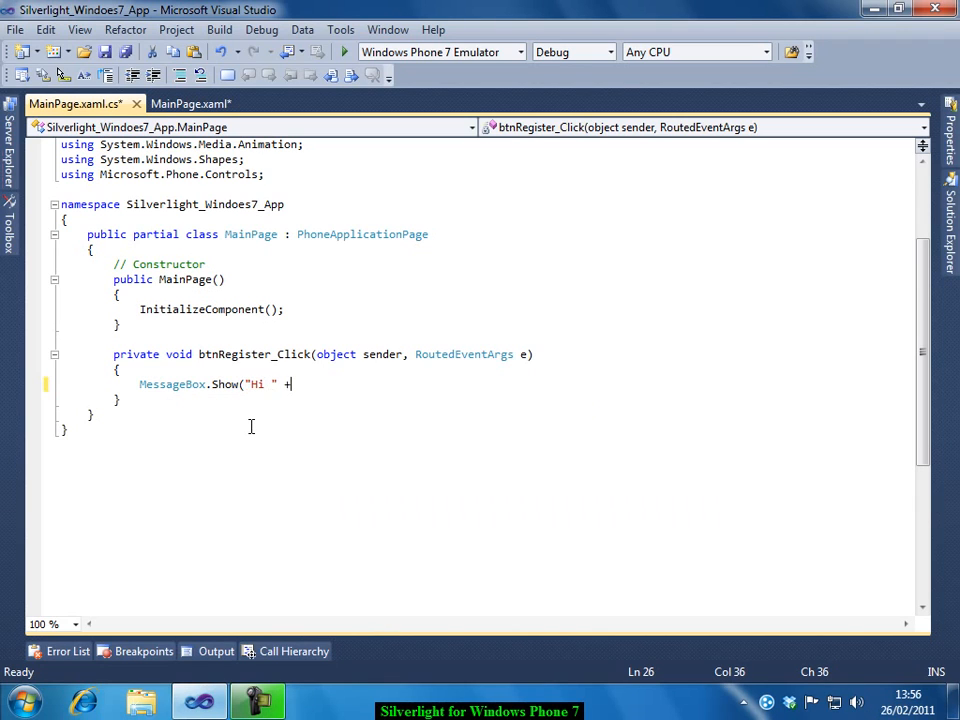
pyautogui.write('txtFirstName')
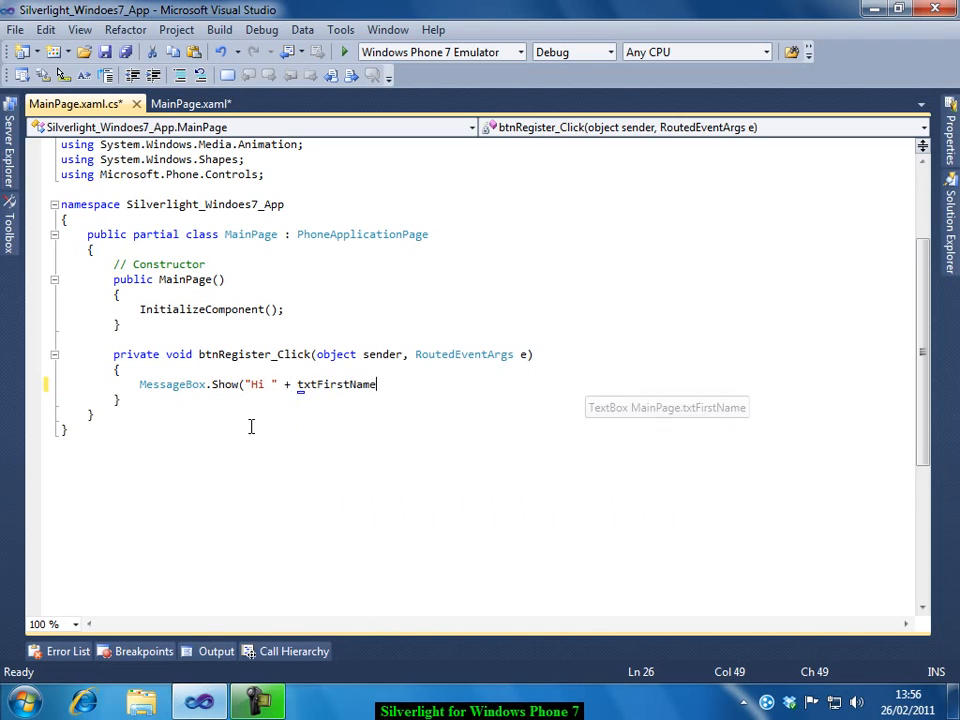
pyautogui.write('.t')
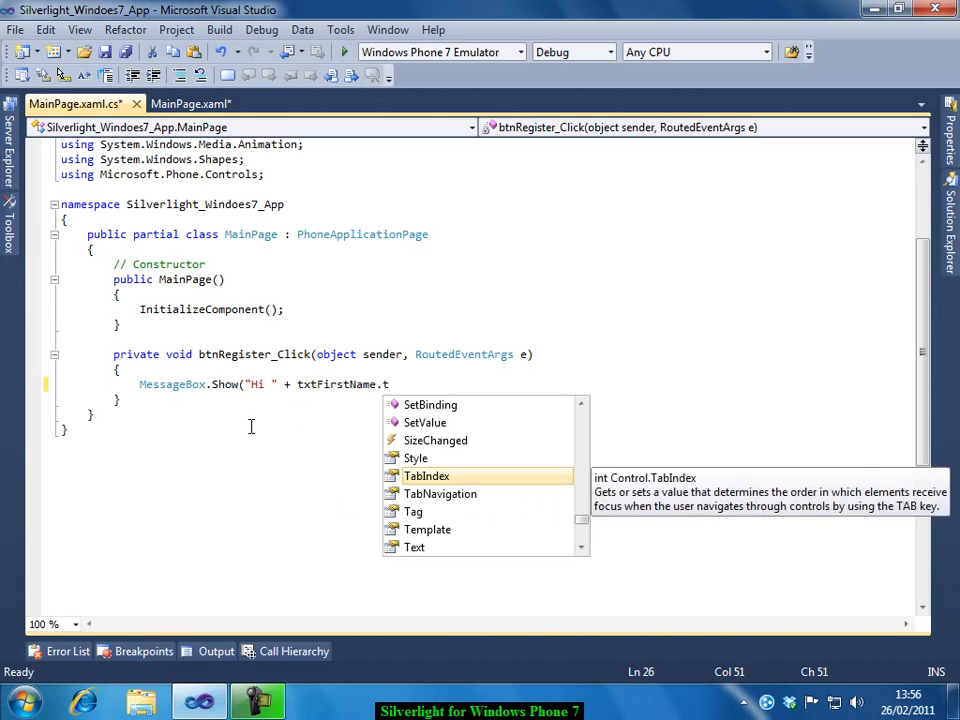
pyautogui.write('ext')
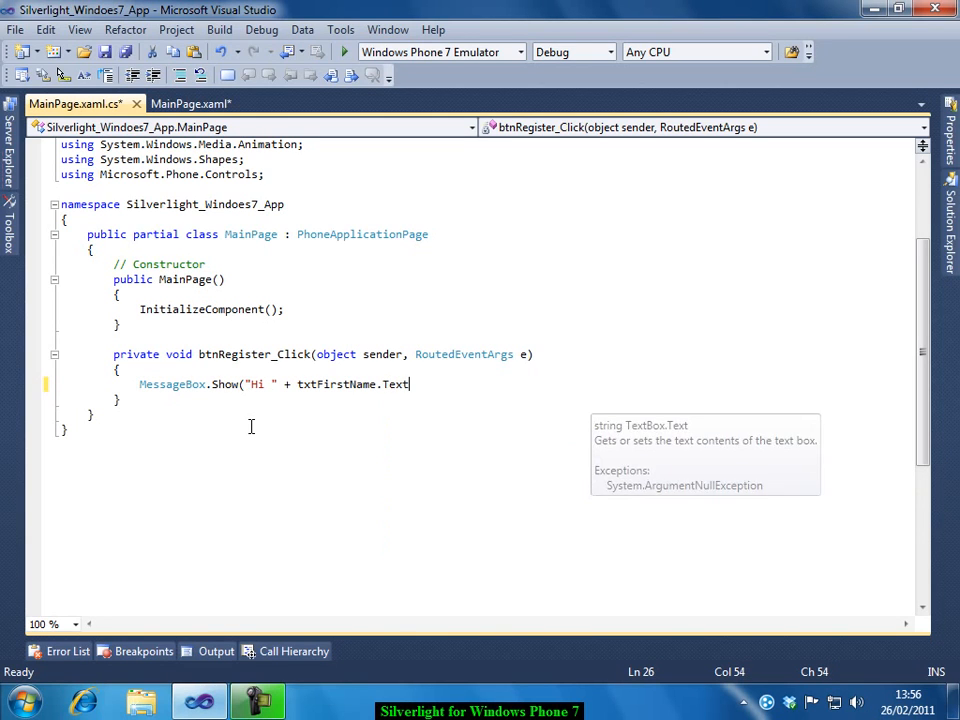
pyautogui.write('+')
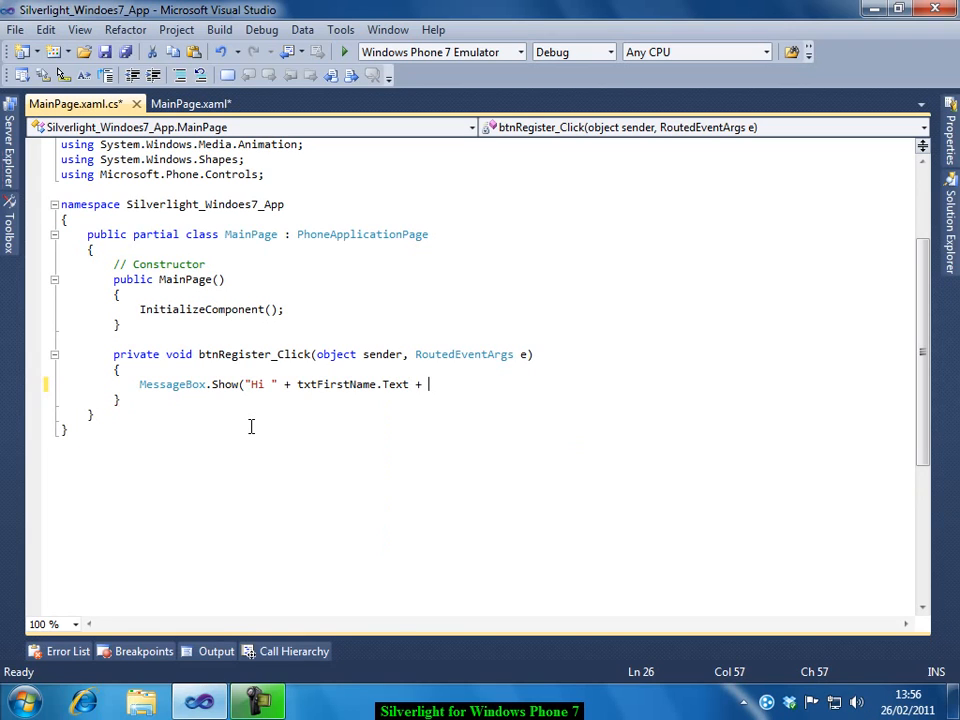
pyautogui.write('" "')
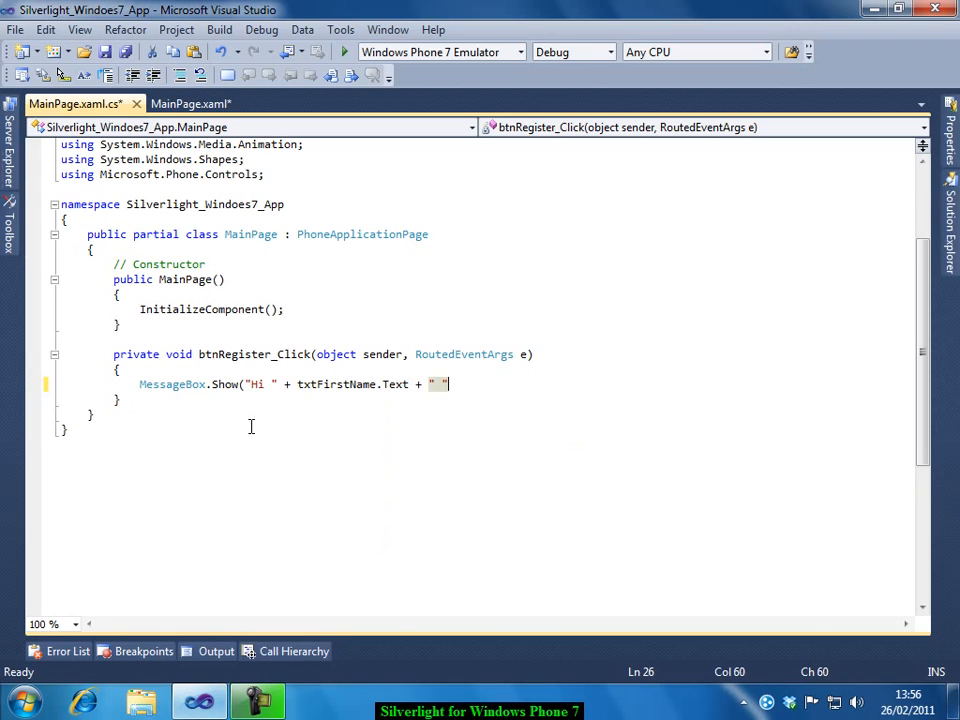
pyautogui.write('+ "')
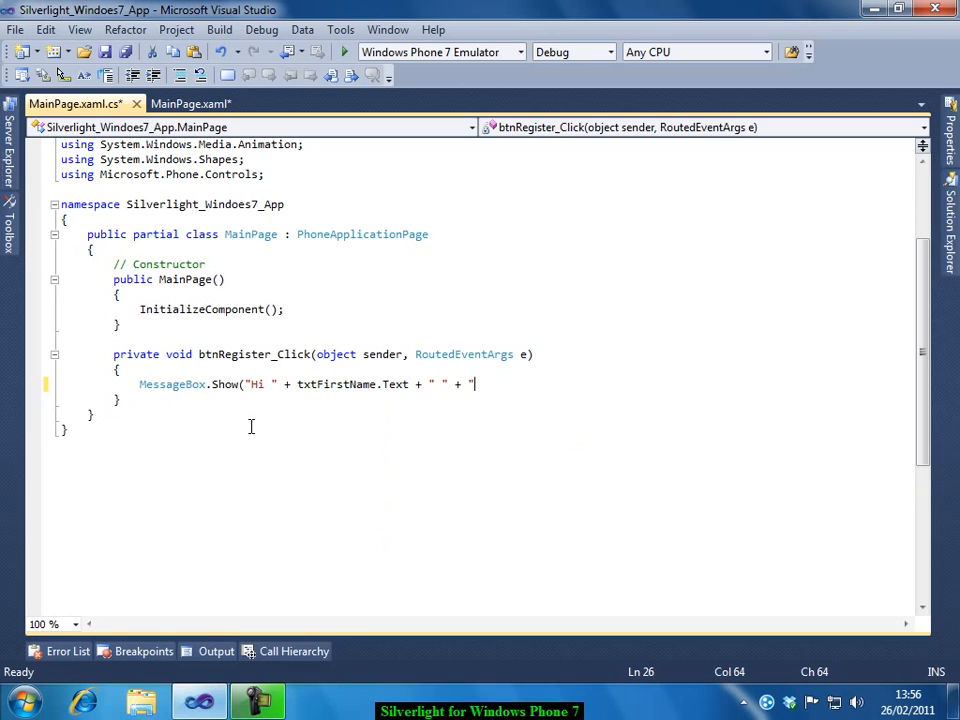
pyautogui.write('lock;')
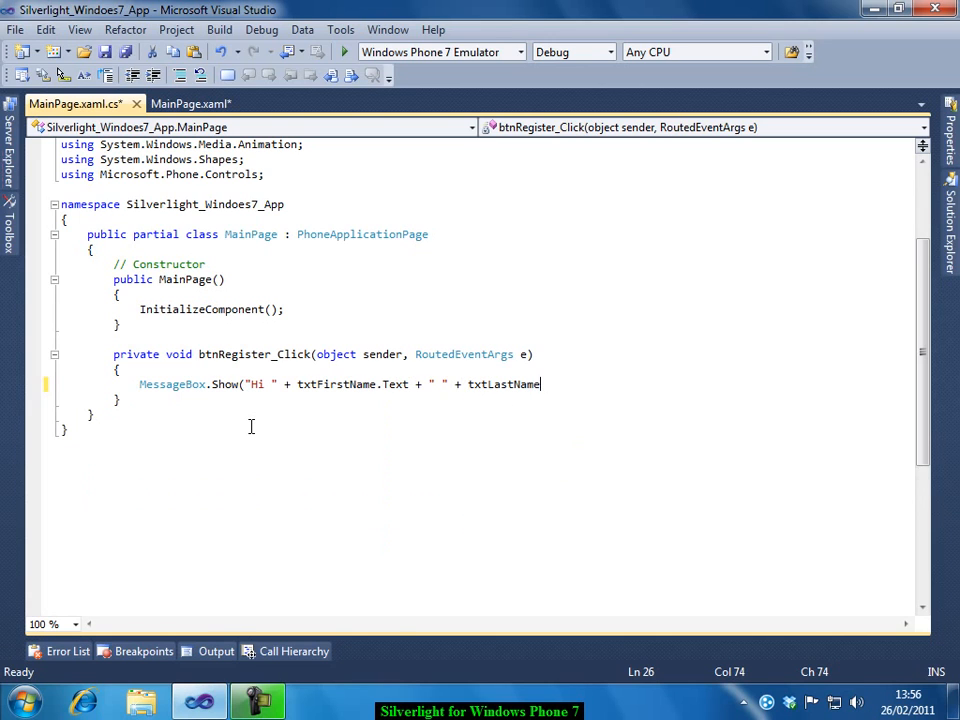
pyautogui.write('.te')
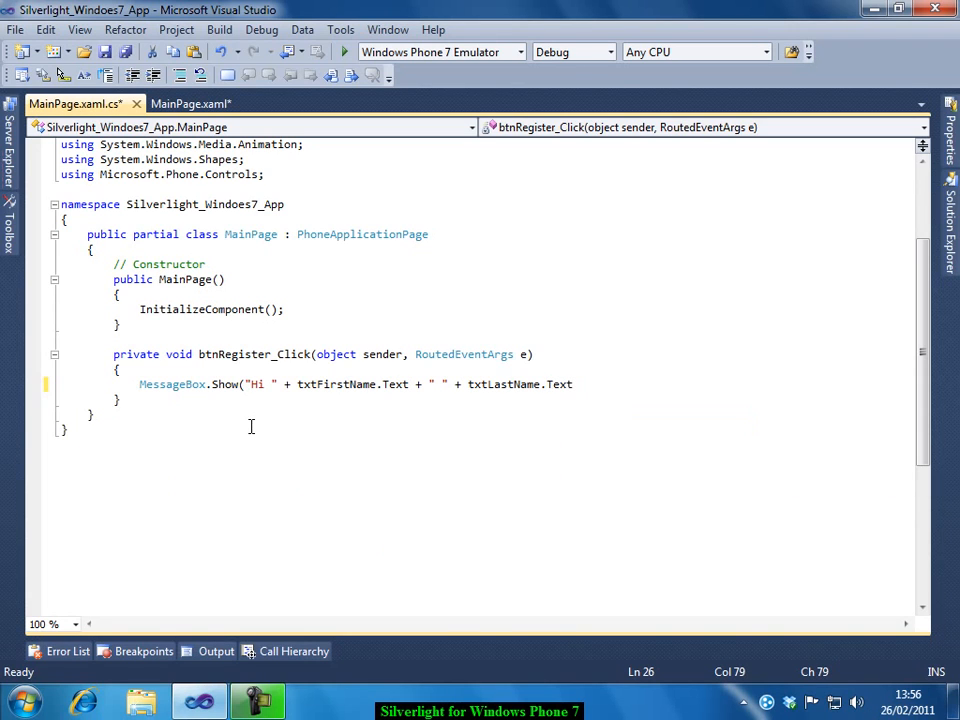
# Step: Append " .Thanks for registering with us." to the message and close the statement
pyautogui.click(573, 384)
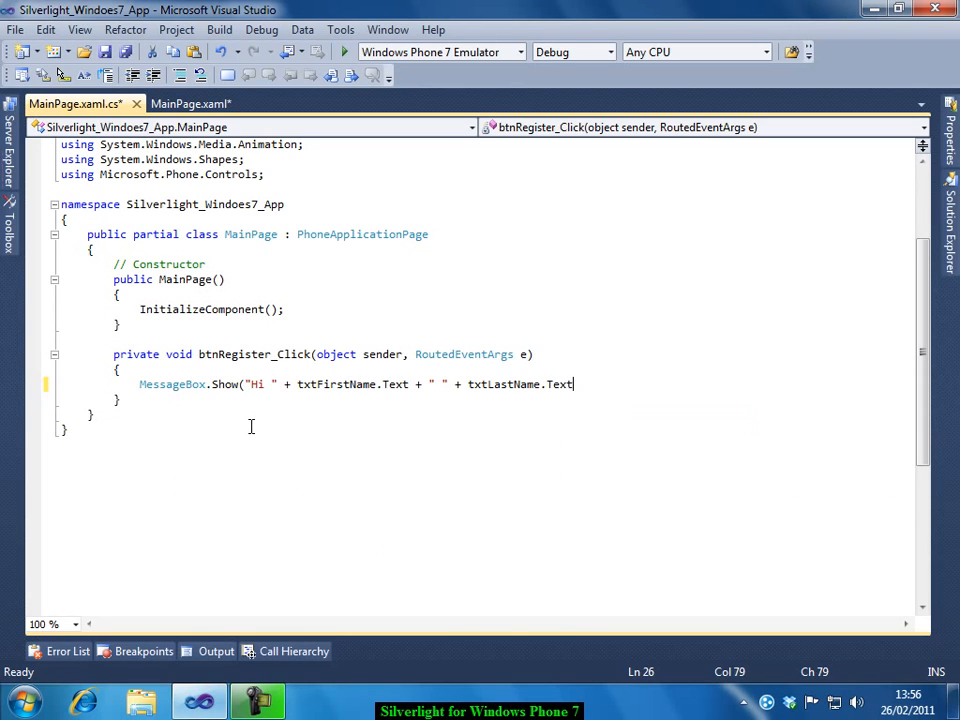
pyautogui.write('+""')
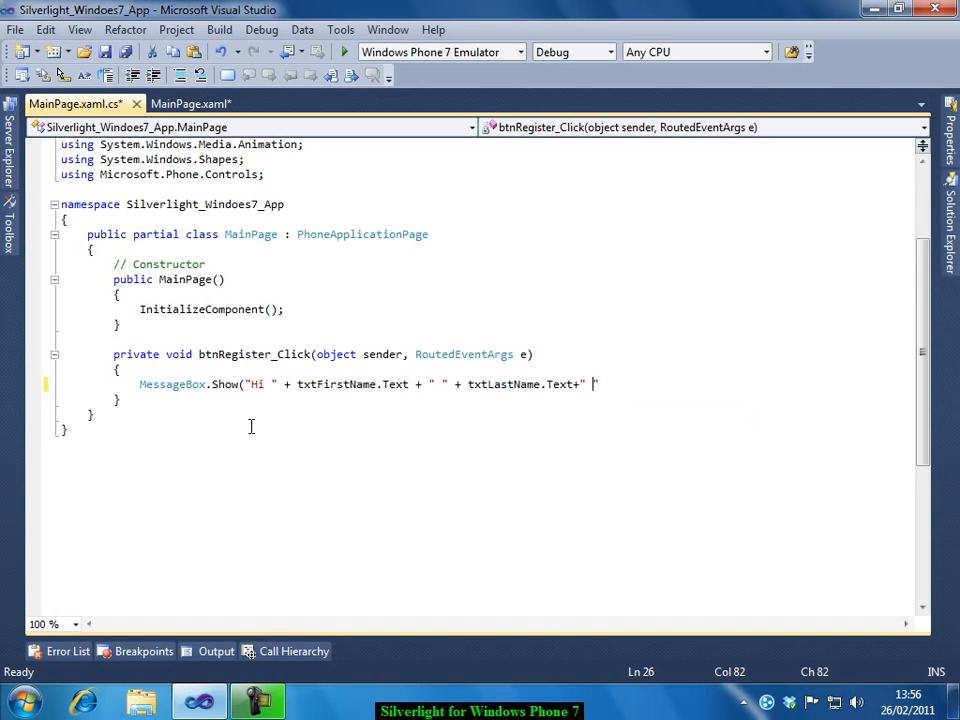
pyautogui.write('.')
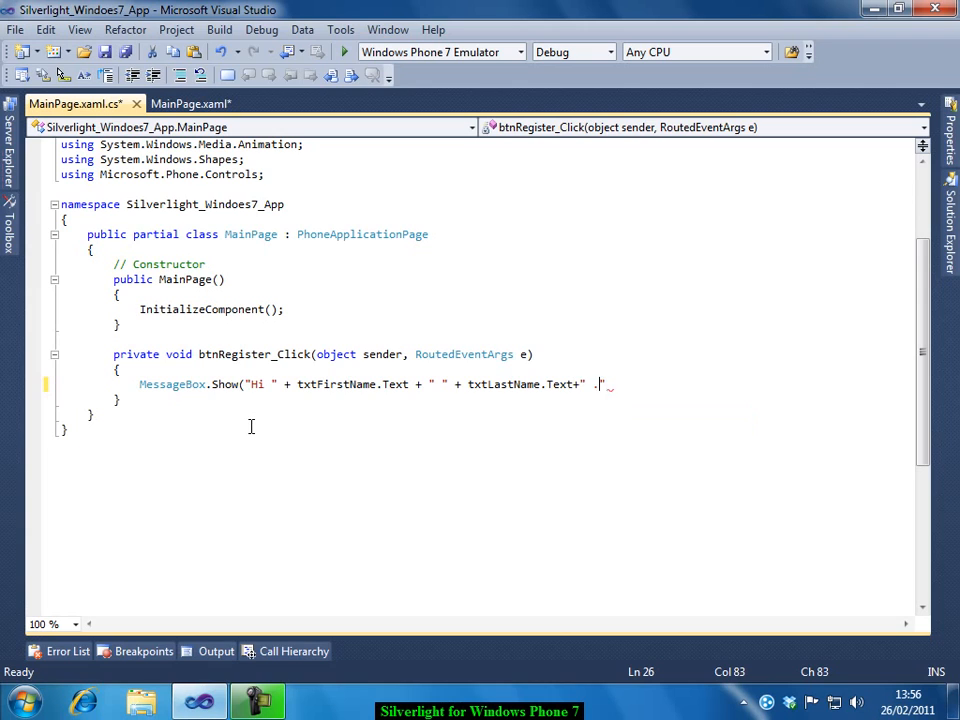
pyautogui.write('T')
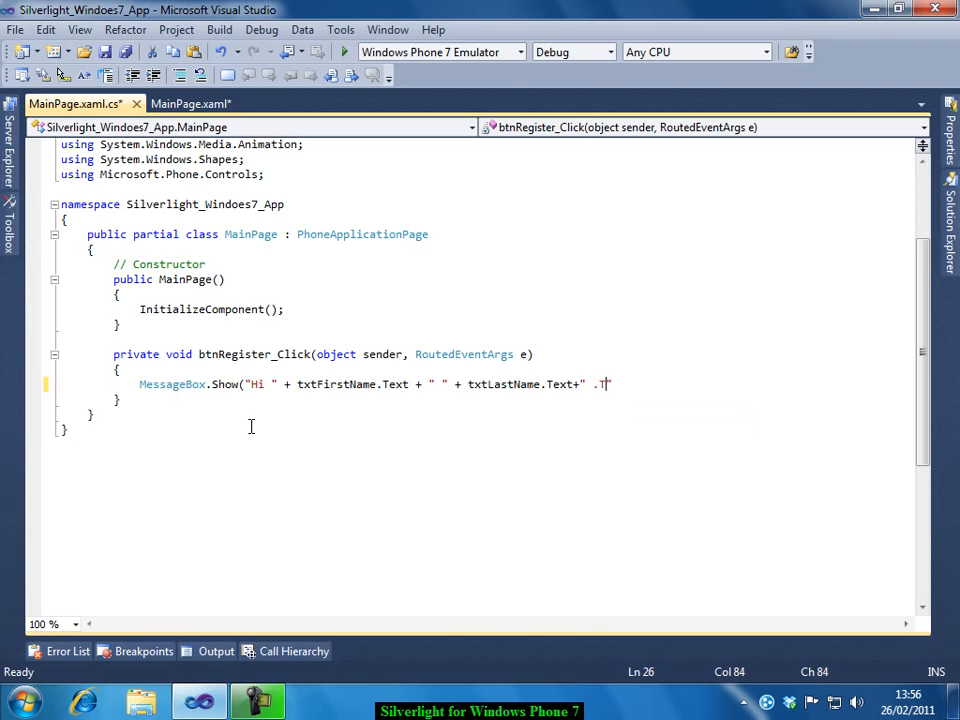
pyautogui.write('hanks for registering with u')
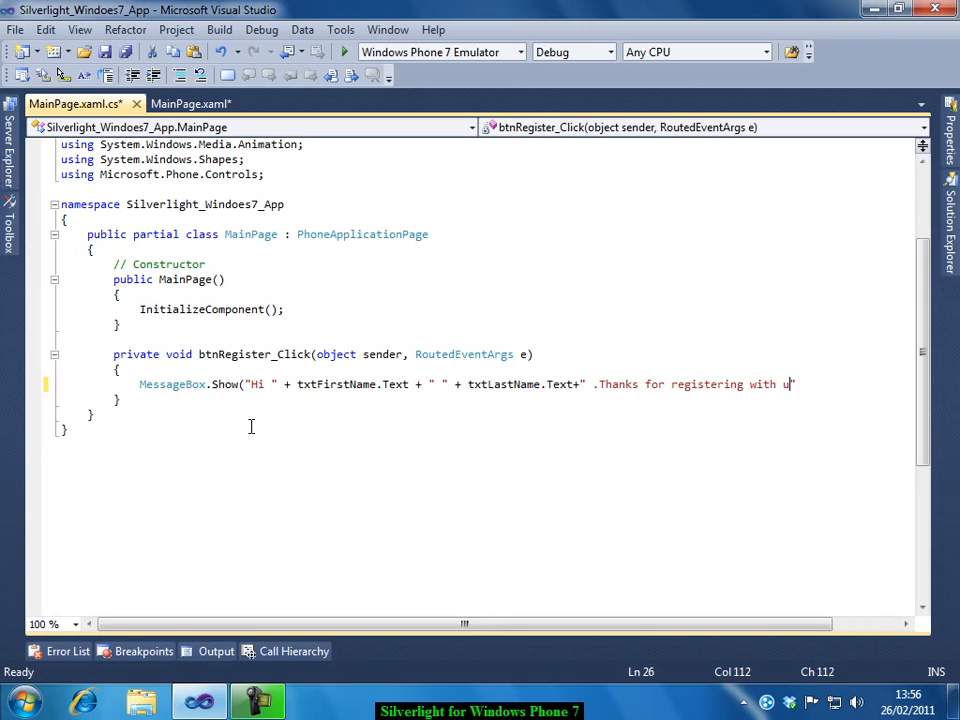
pyautogui.write('s.')
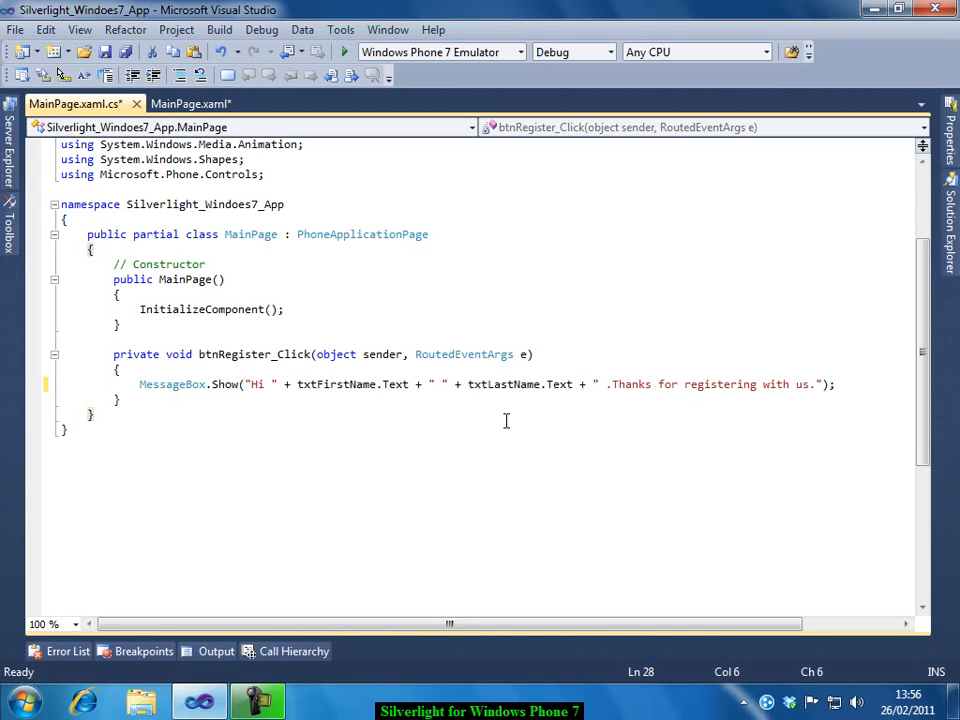
pyautogui.moveTo(500, 378)
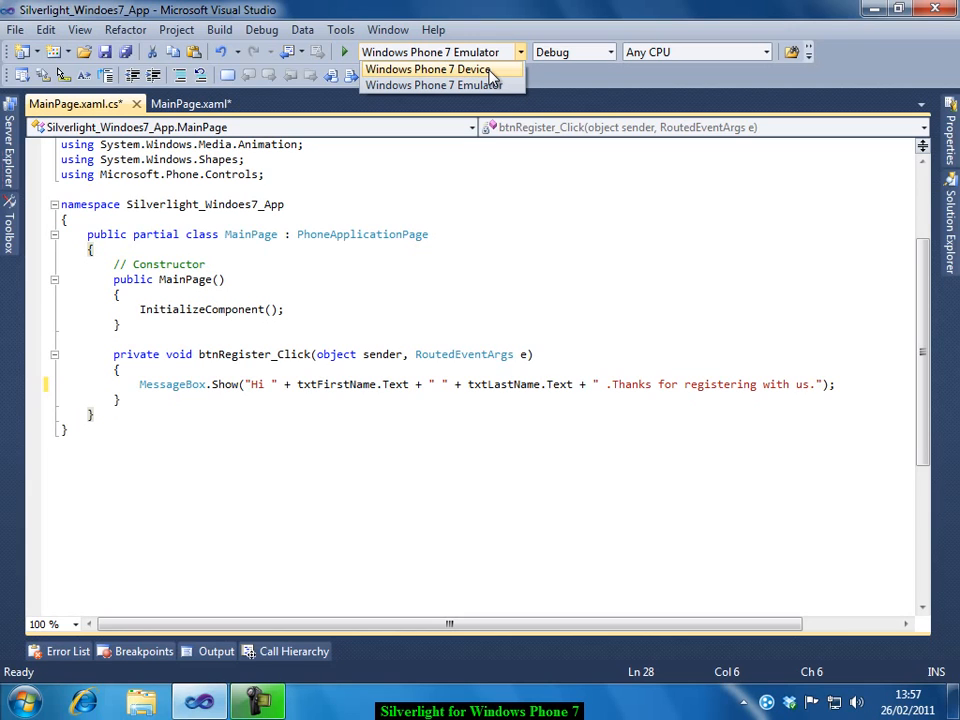
# Step: Keep Windows Phone 7 Emulator as deployment target and start debugging
pyautogui.click(432, 84)
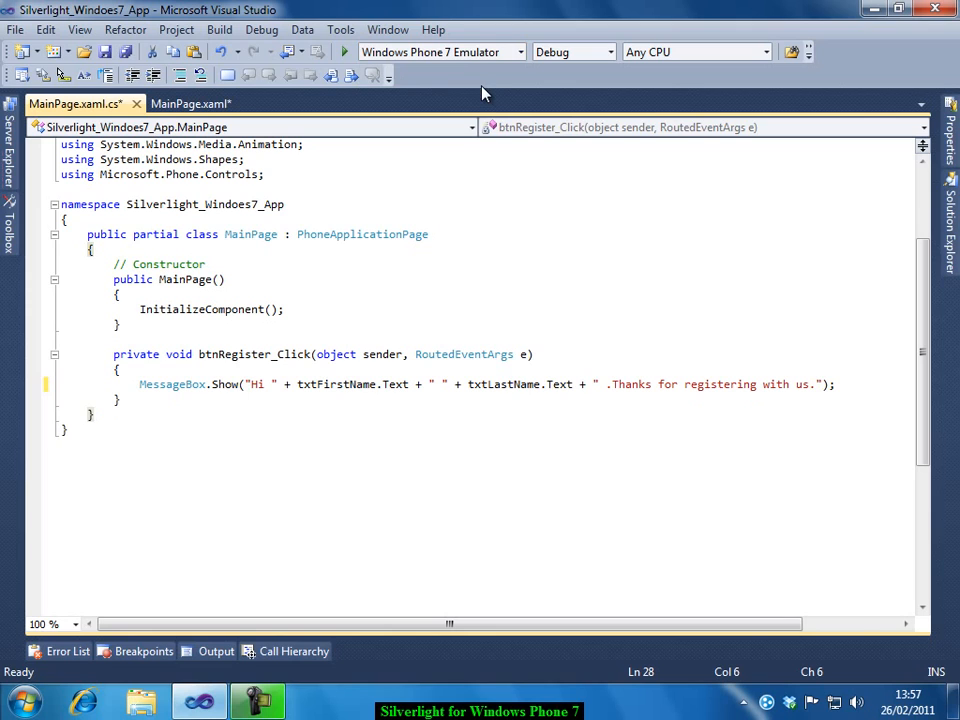
pyautogui.click(489, 433)
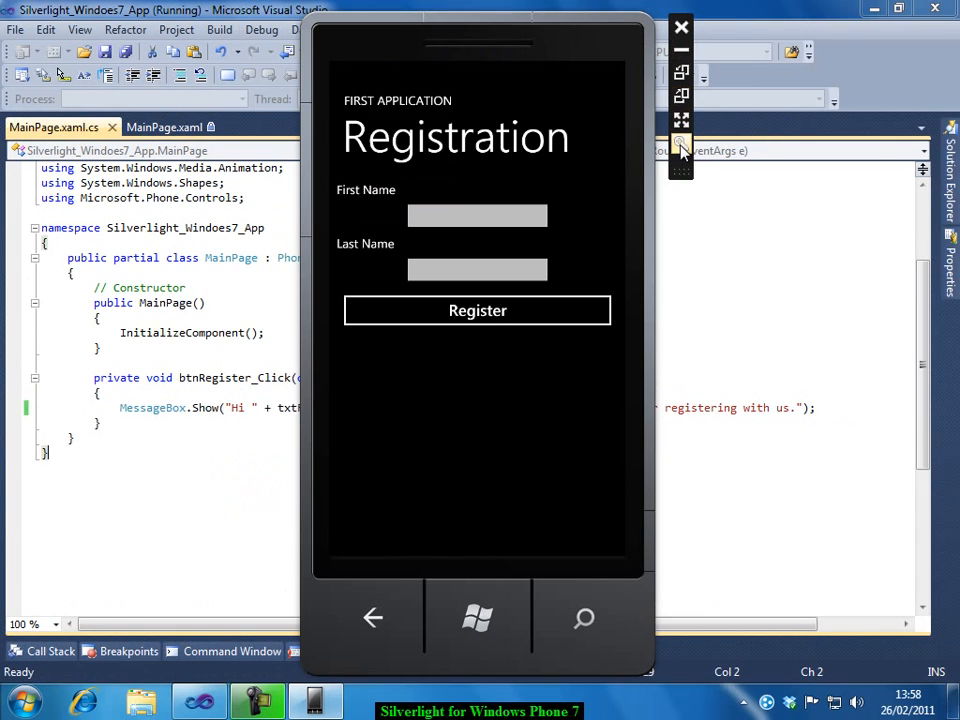
pyautogui.moveTo(605, 140)
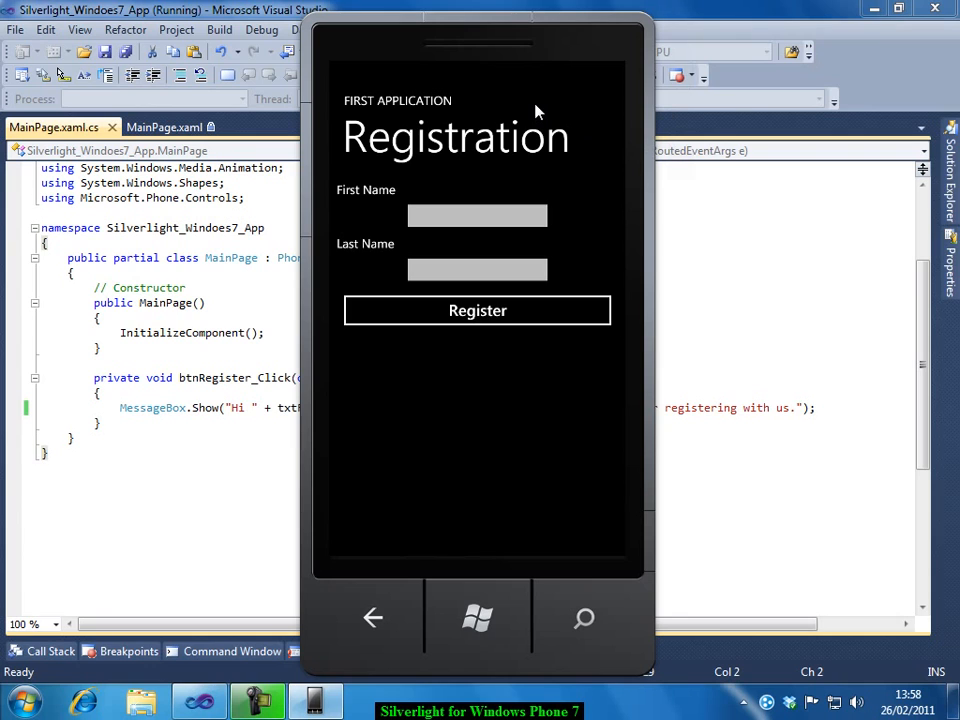
pyautogui.moveTo(428, 110)
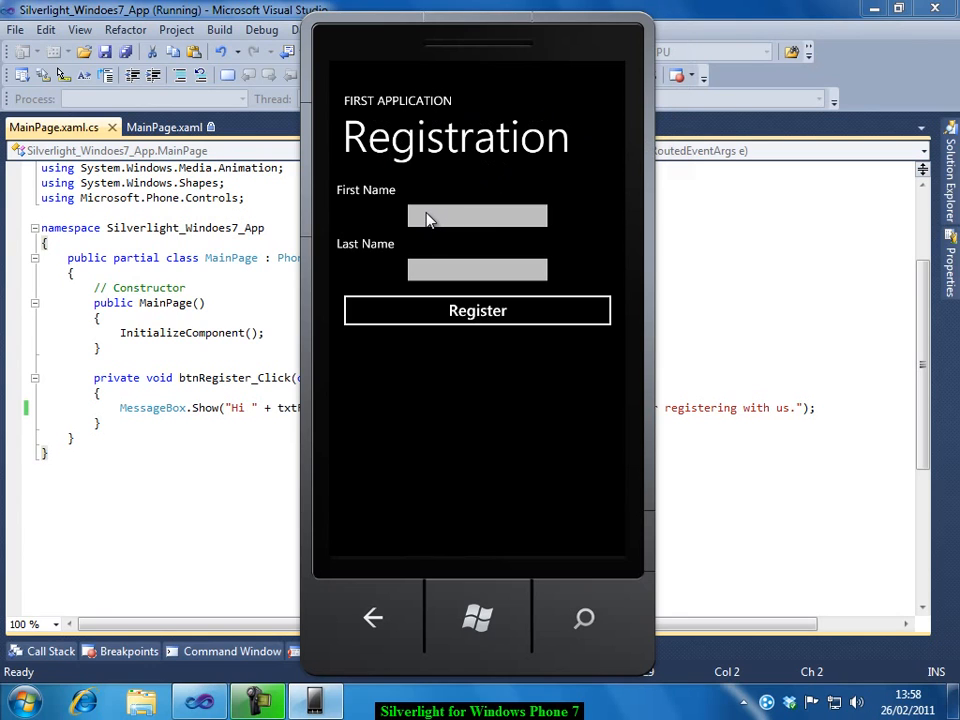
# Step: Enter 'anil' as the first name and 'kumar' as the last name
pyautogui.click(477, 216)
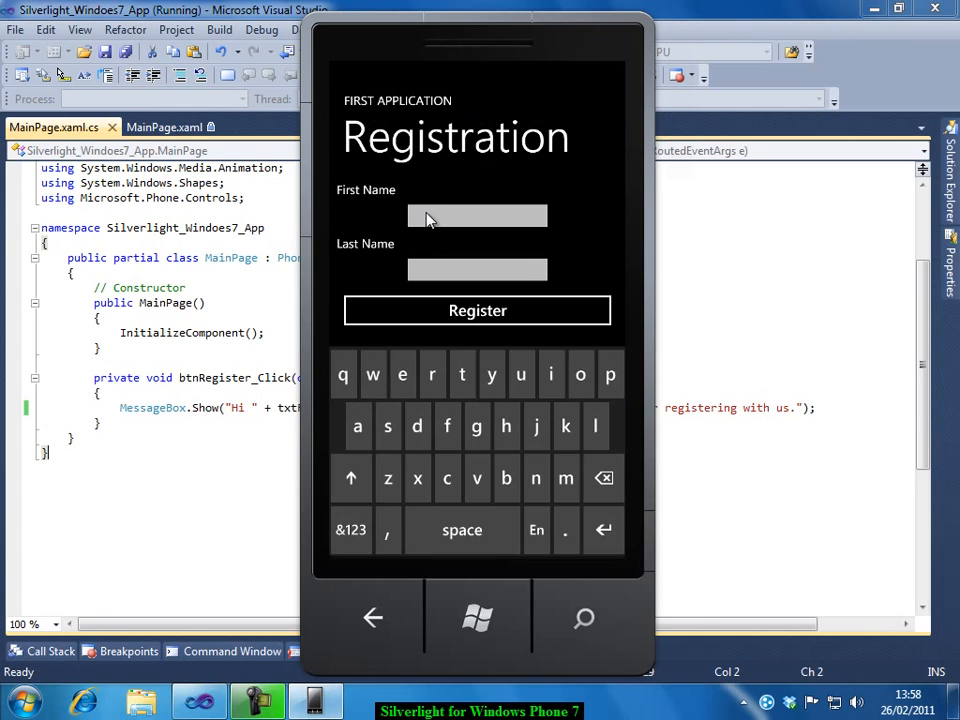
pyautogui.click(477, 216)
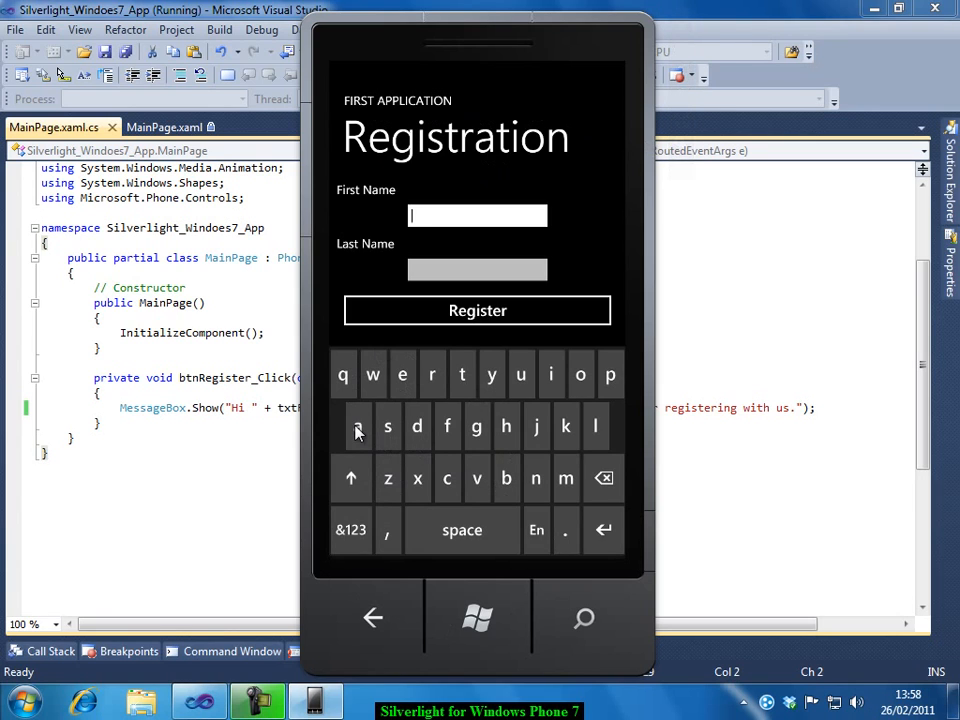
pyautogui.moveTo(551, 374)
pyautogui.write('ku')
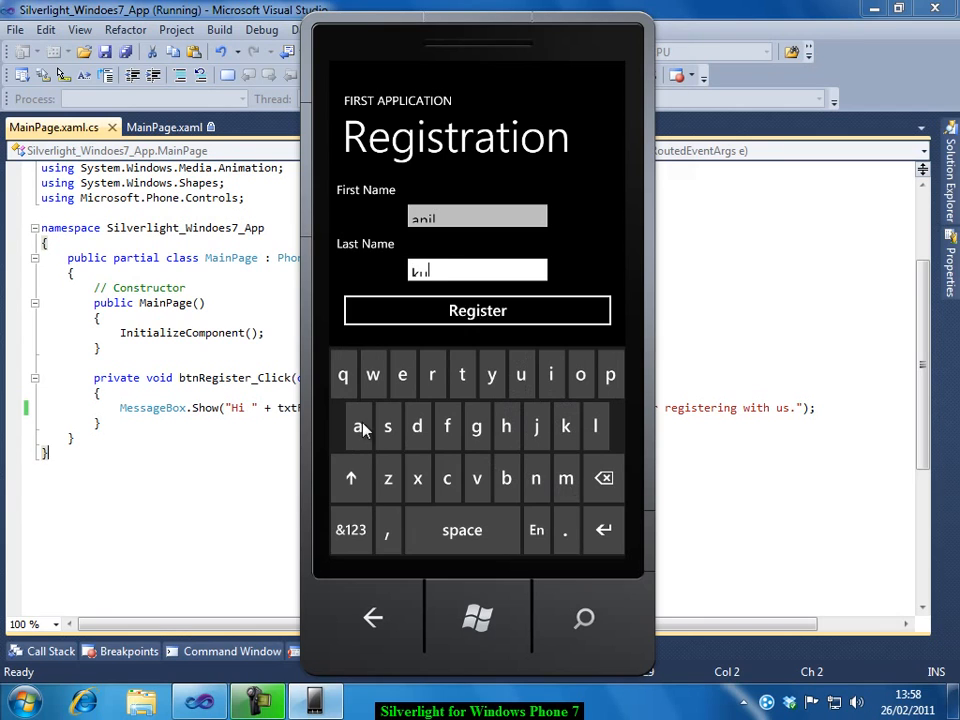
pyautogui.click(432, 374)
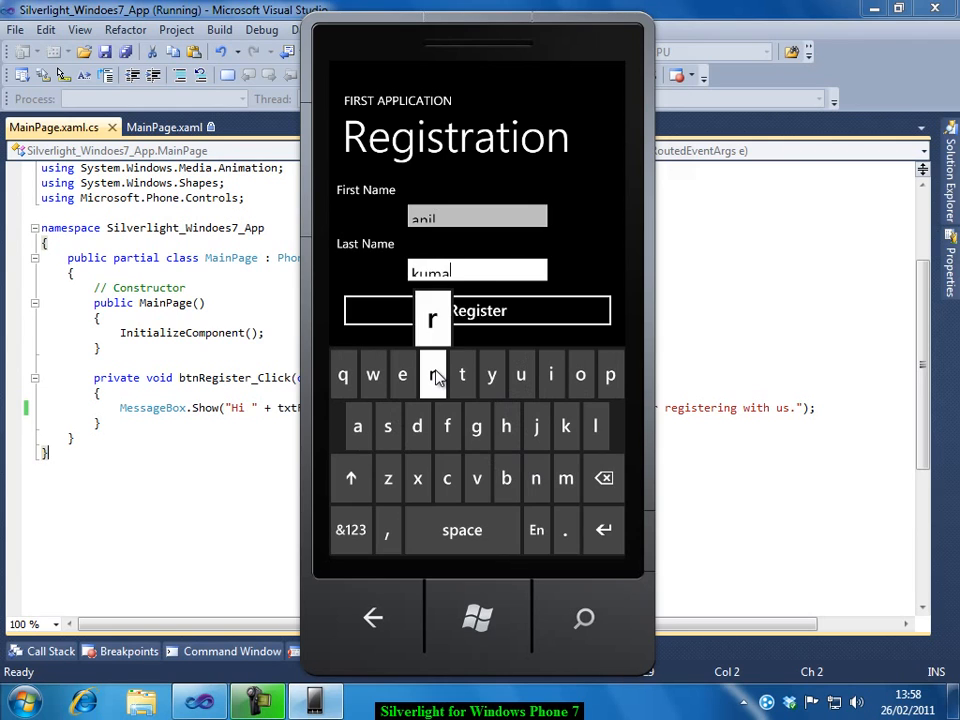
pyautogui.click(433, 374)
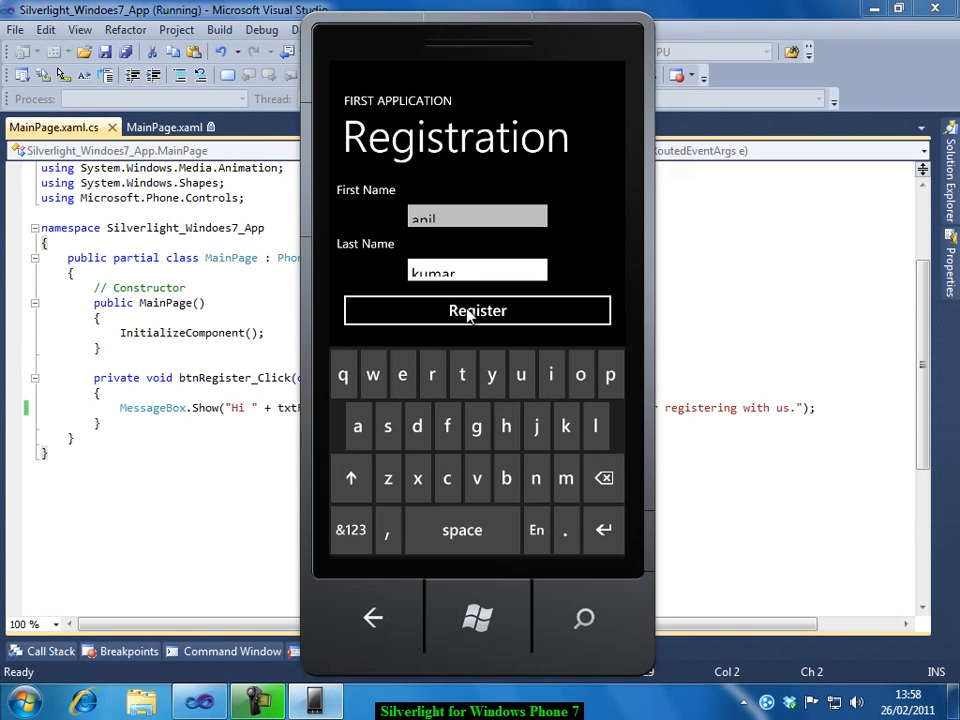
# Step: Register to see 'Hi anil kumar', then close the emulator and dismiss the disconnect notice
pyautogui.click(477, 310)
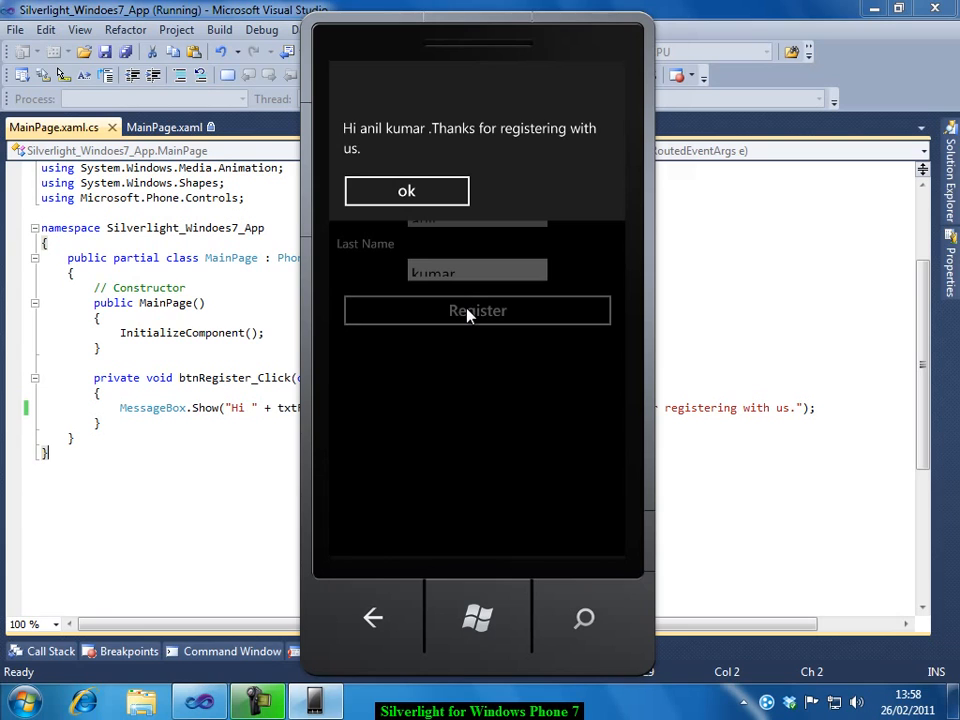
pyautogui.moveTo(352, 140)
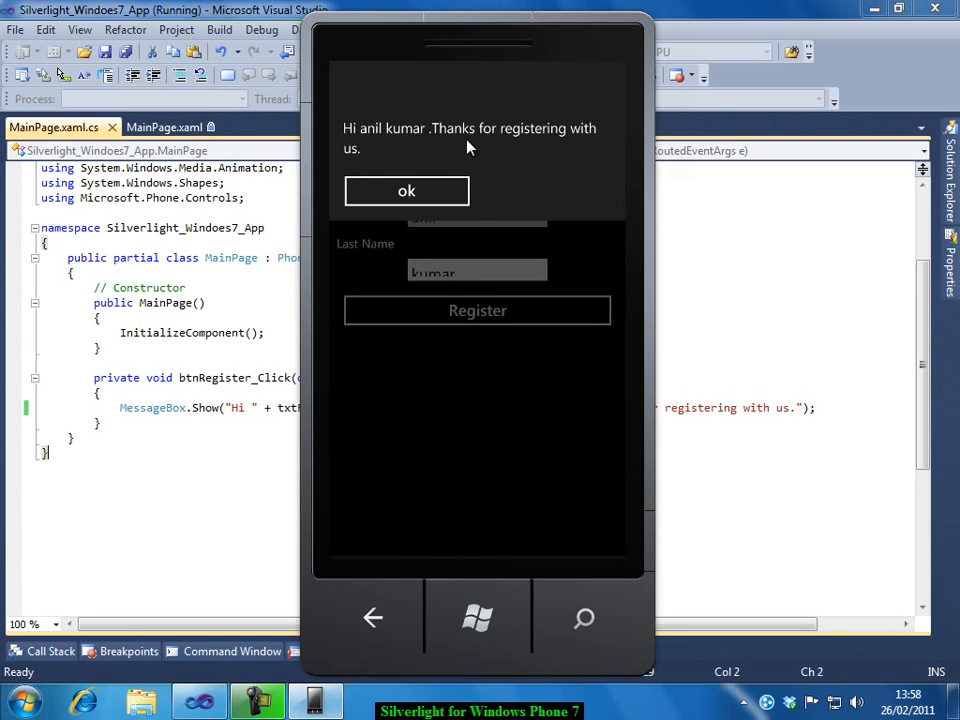
pyautogui.moveTo(560, 155)
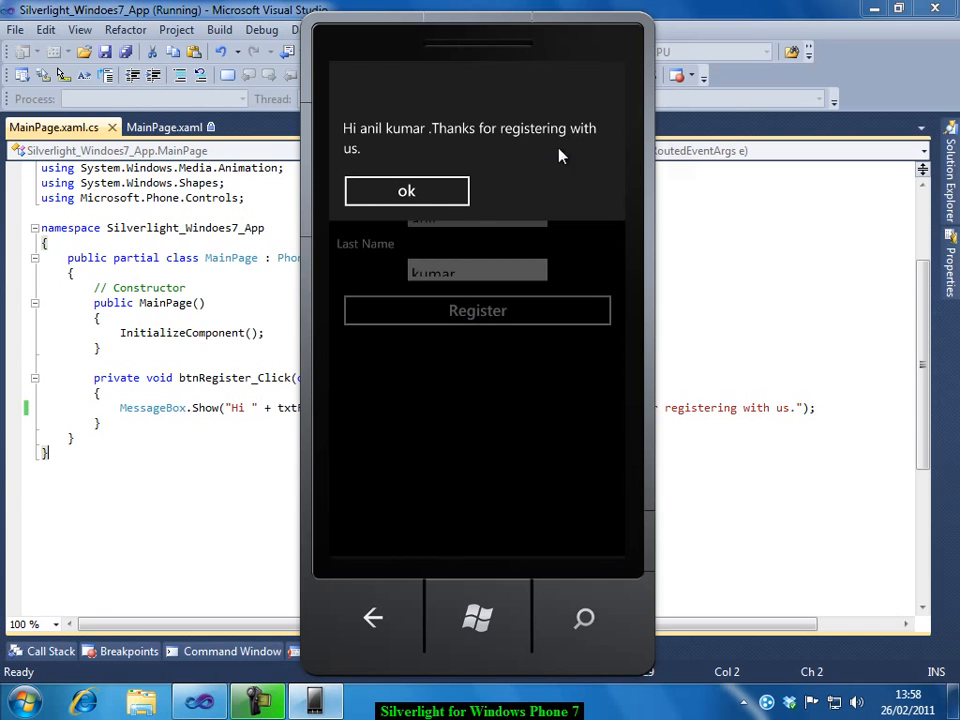
pyautogui.click(406, 191)
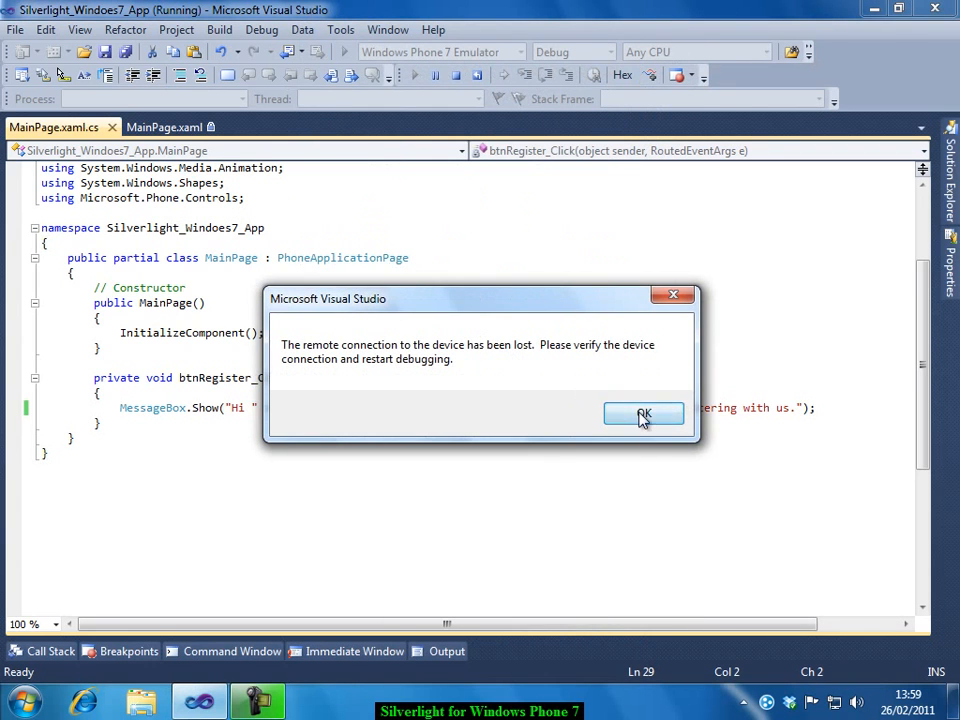
pyautogui.click(643, 415)
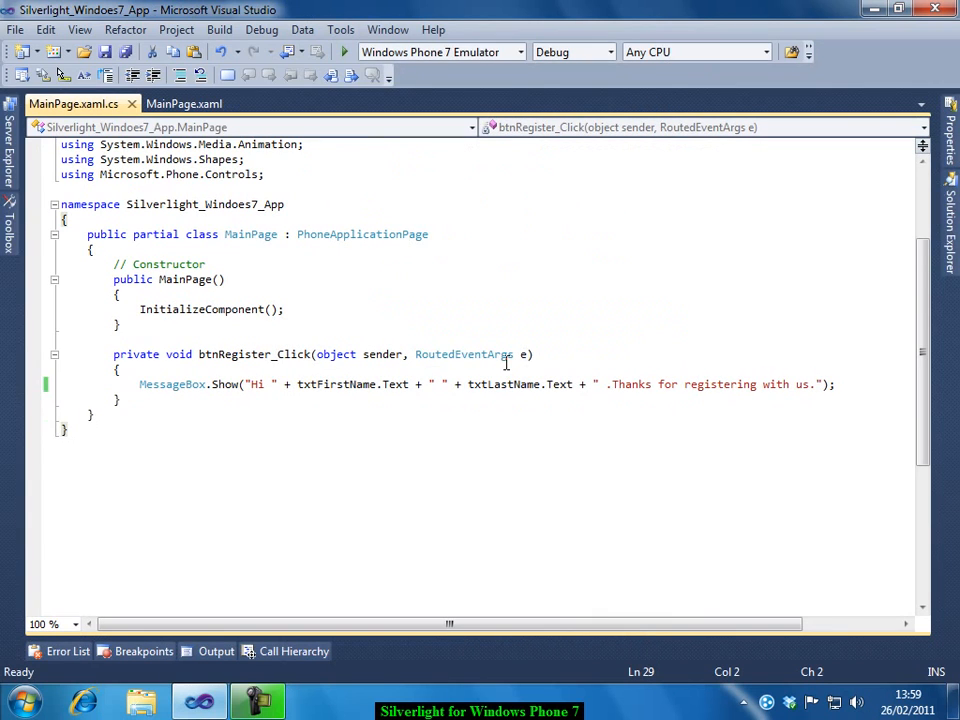